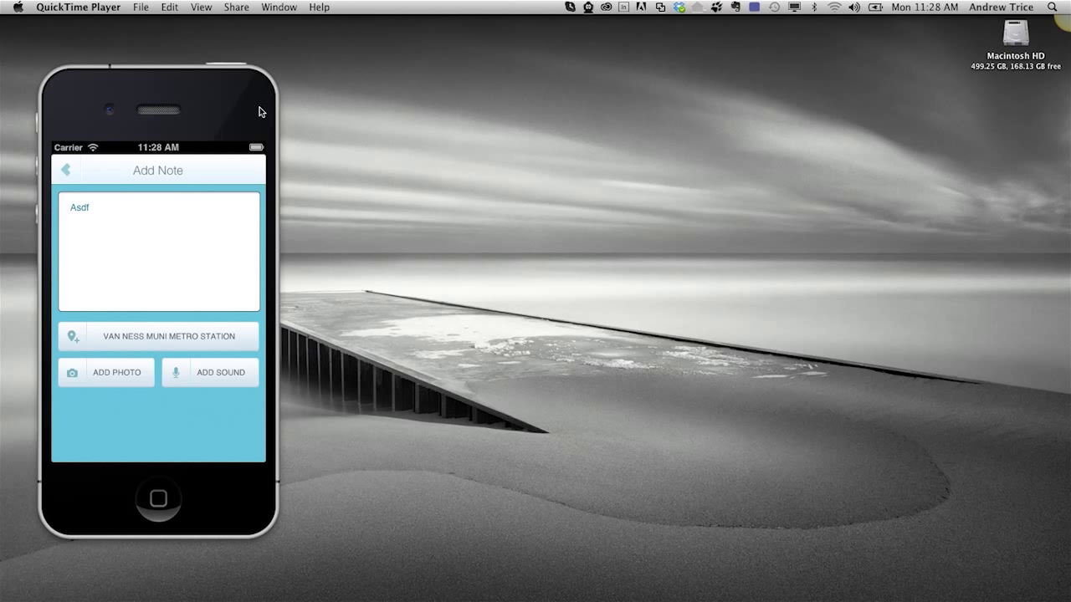
pyautogui.moveTo(240, 113)
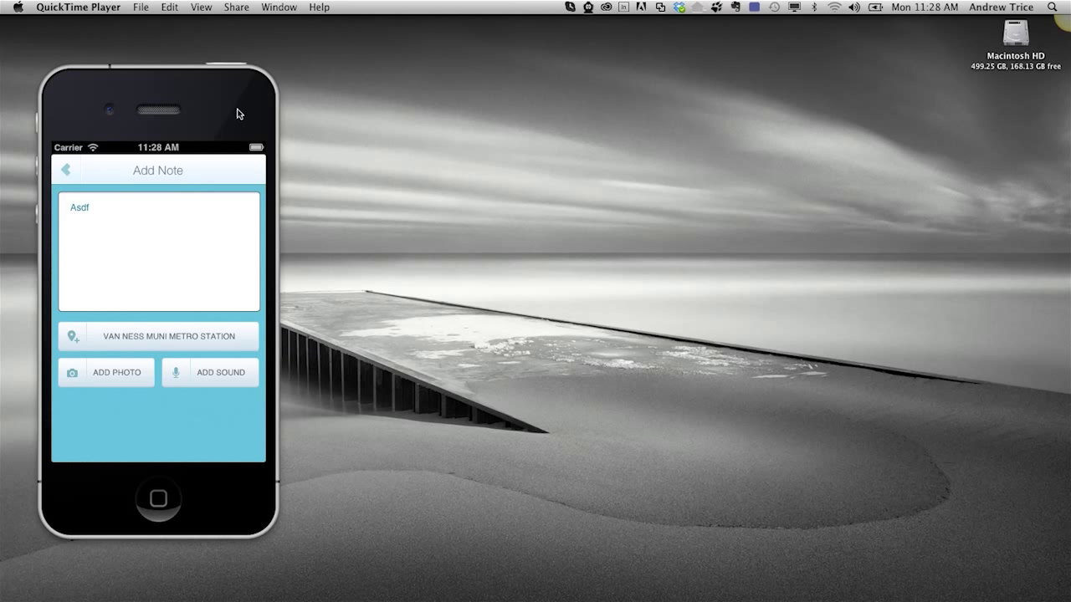
pyautogui.moveTo(235, 107)
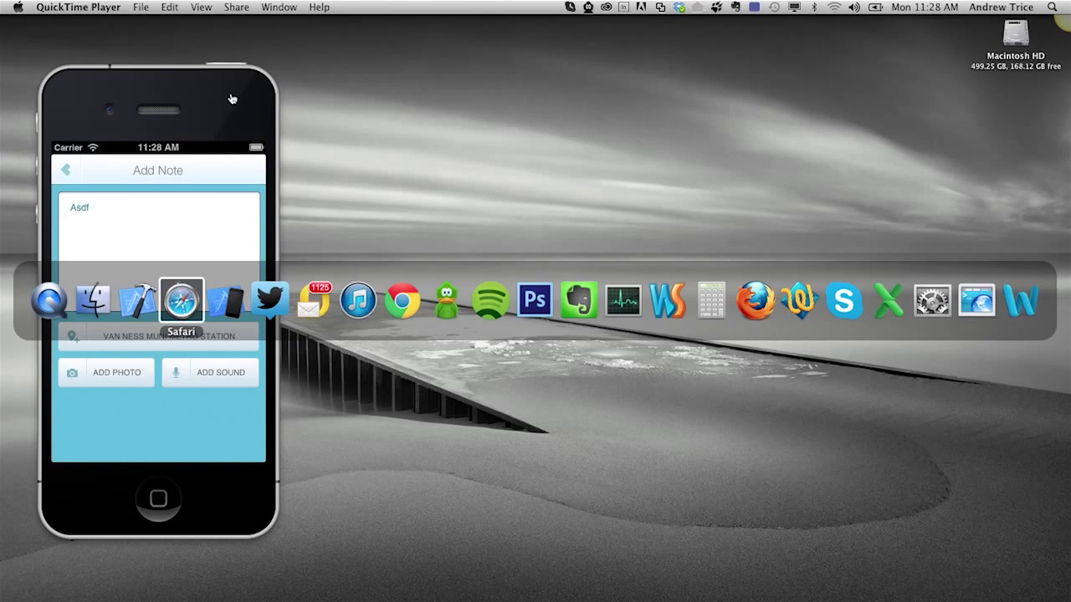
# Step: Bring Safari forward and open its Develop menu listing the iPhone Simulator's index.html
pyautogui.click(181, 299)
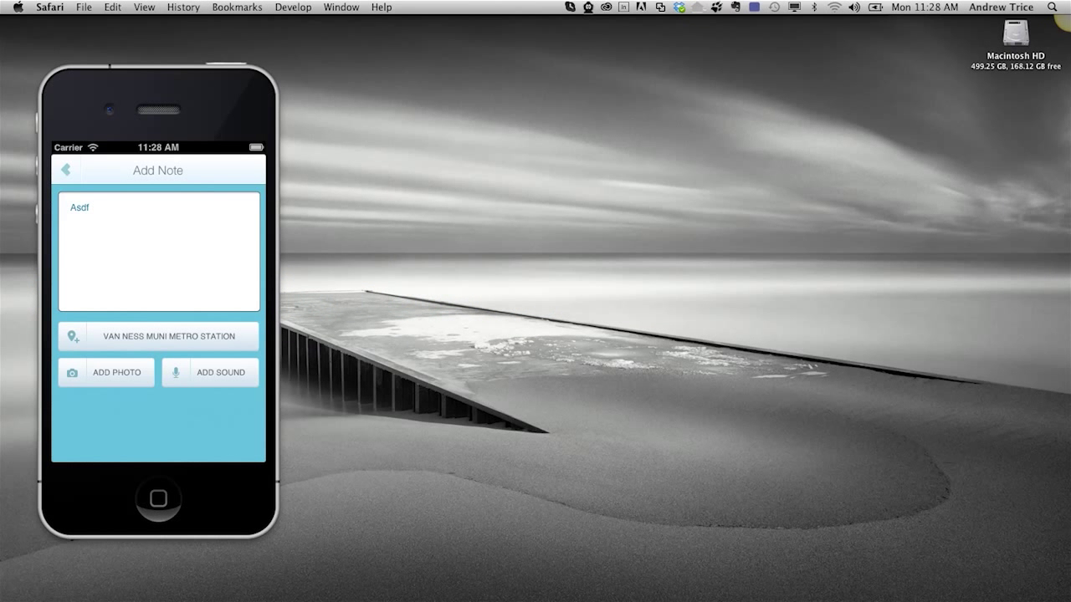
pyautogui.click(292, 7)
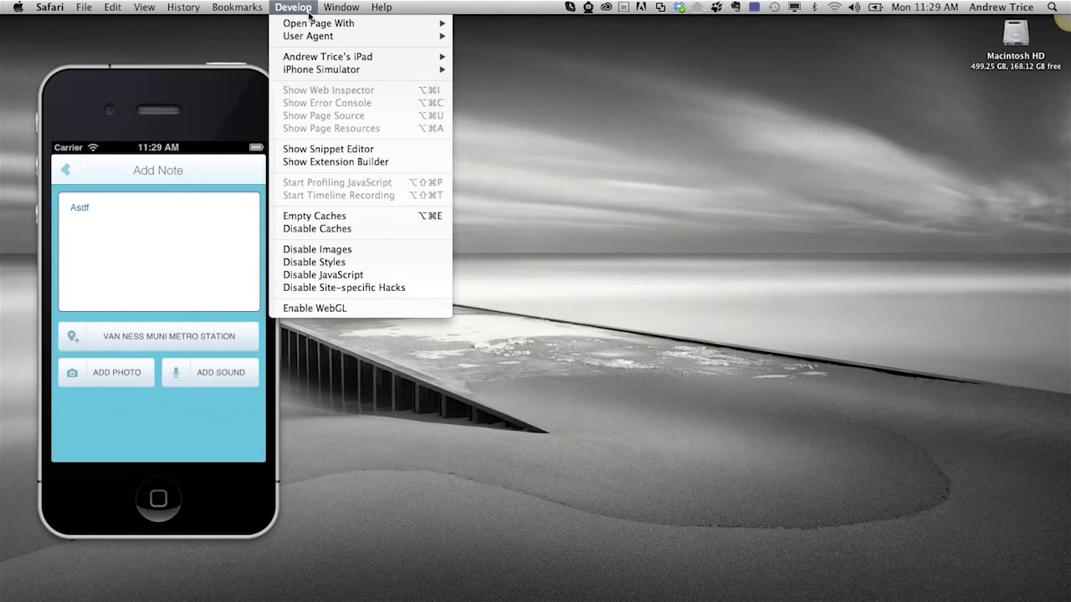
pyautogui.moveTo(321, 69)
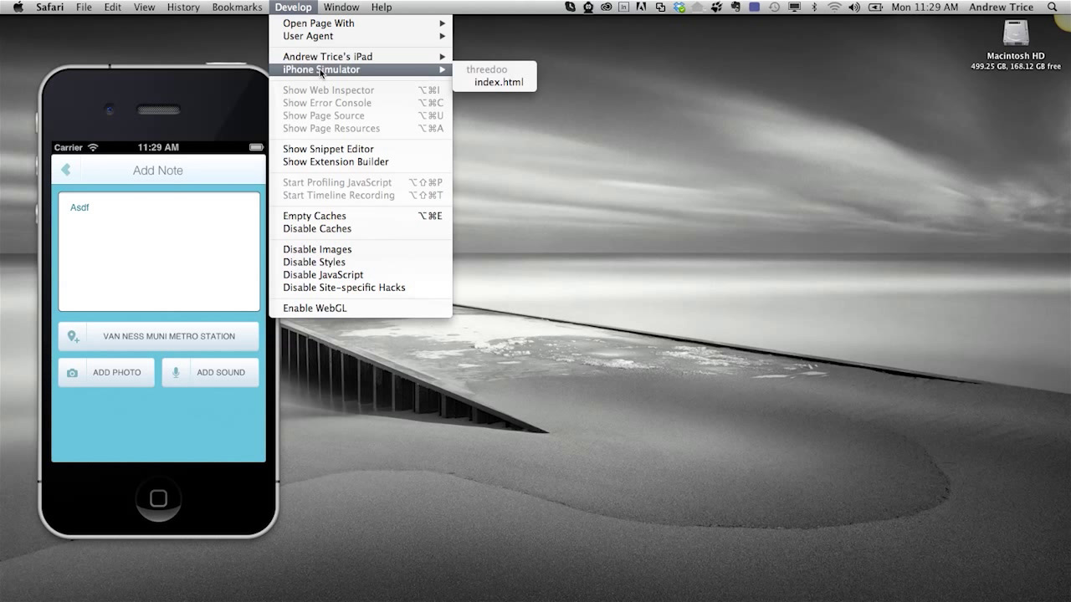
pyautogui.moveTo(327, 56)
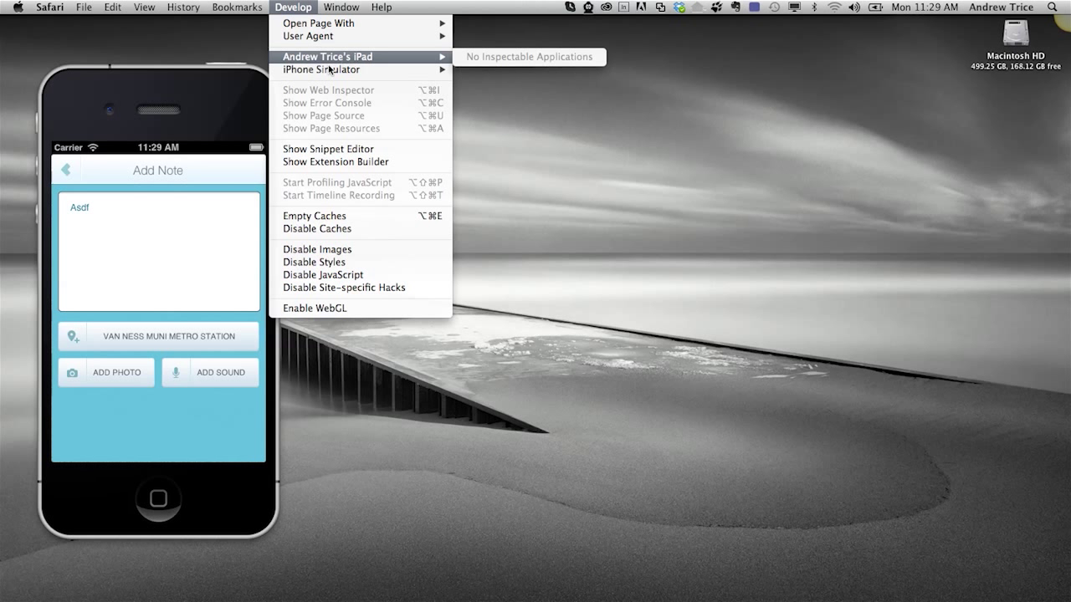
pyautogui.moveTo(434, 79)
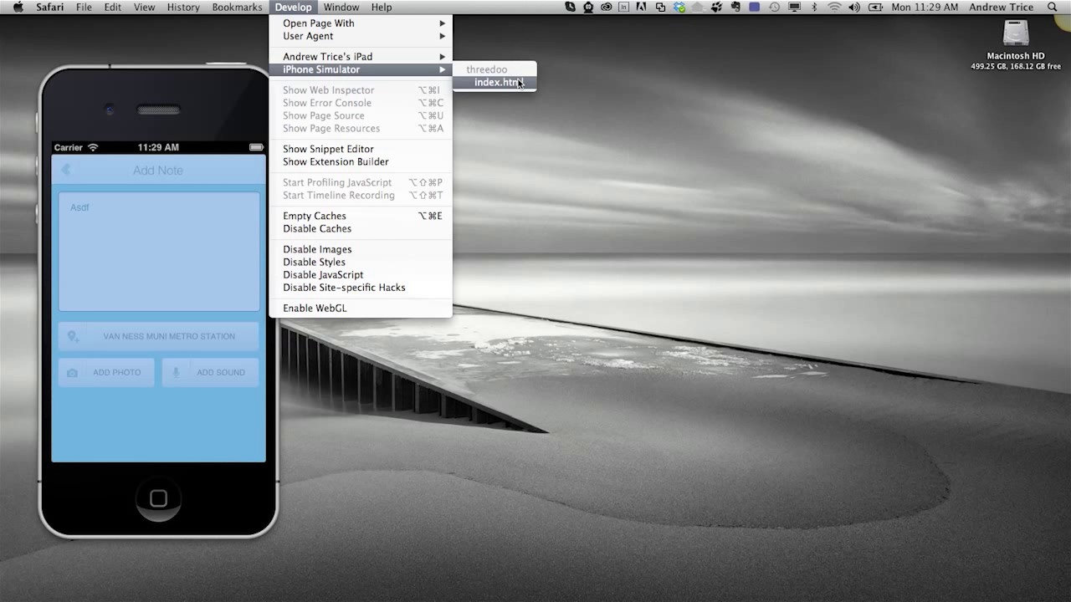
pyautogui.moveTo(494, 81)
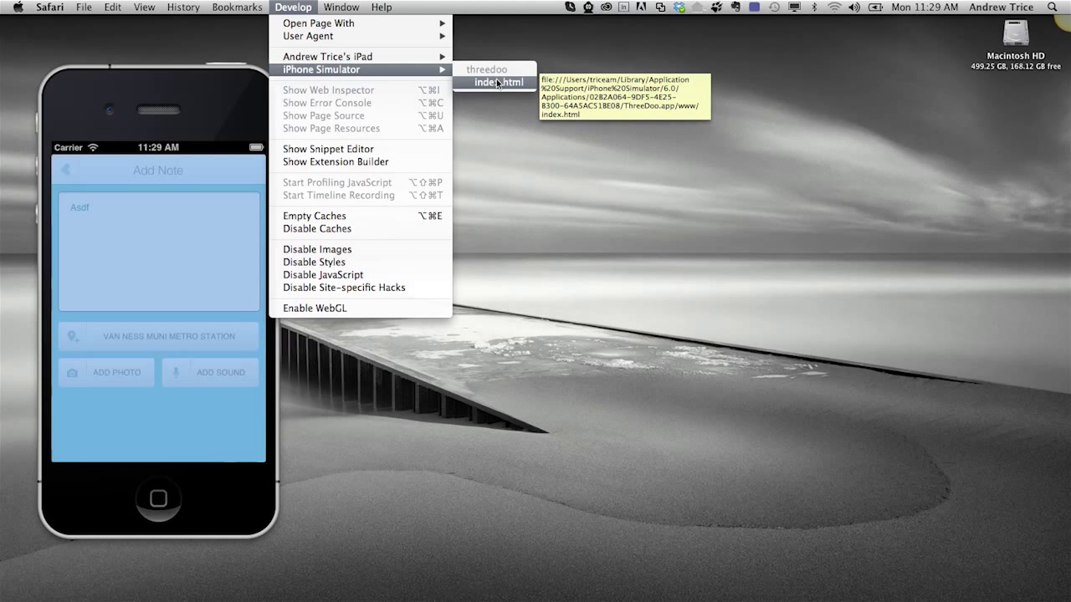
# Step: Inspect the simulator's index.html and expand viewNavigator_root, content, noteView and noteContent nodes
pyautogui.click(499, 82)
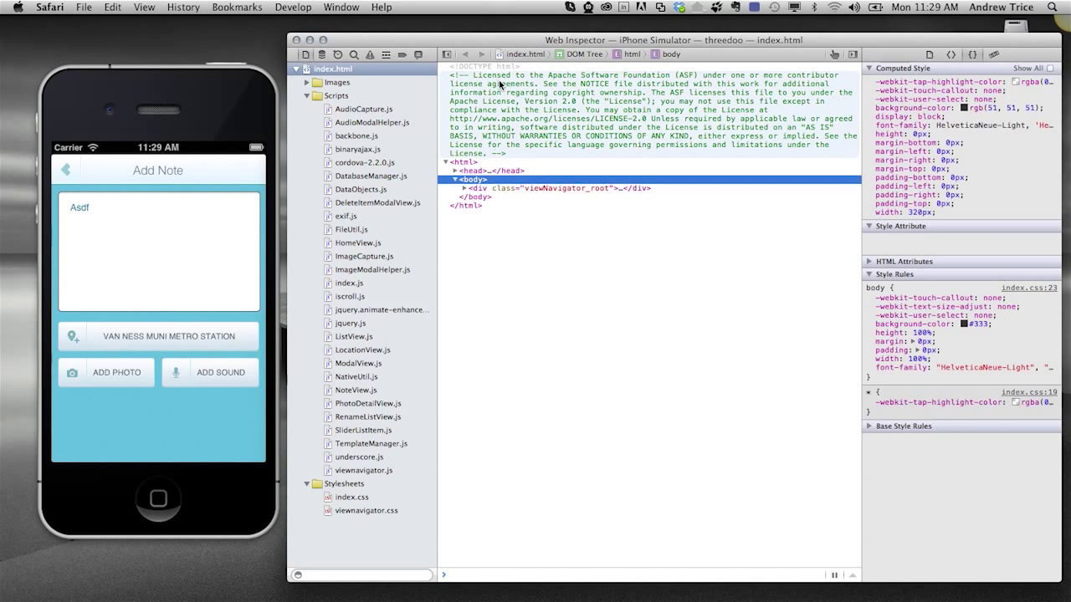
pyautogui.click(464, 187)
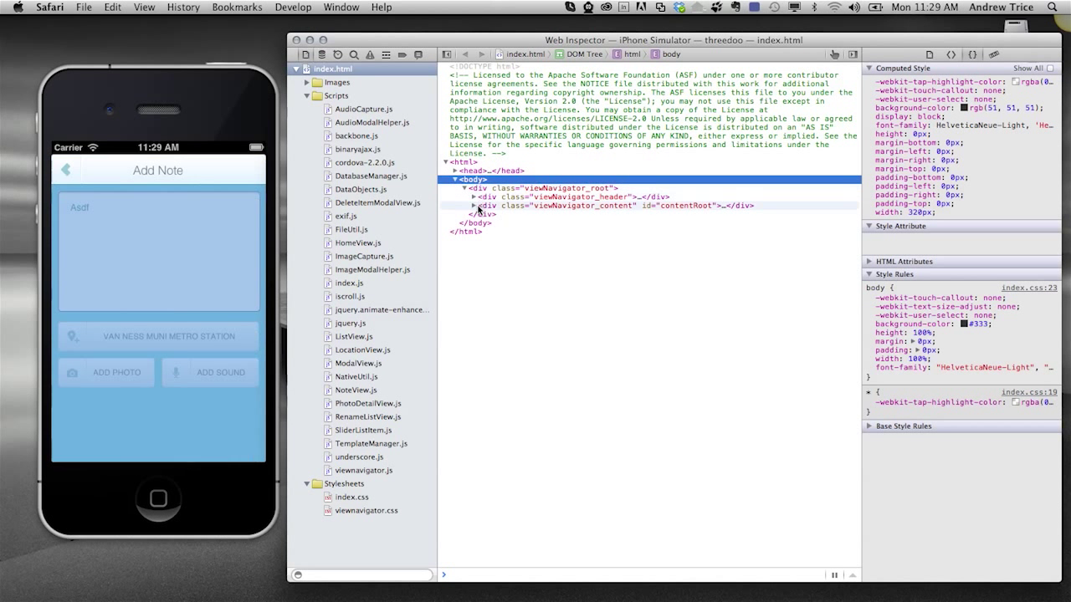
pyautogui.click(474, 205)
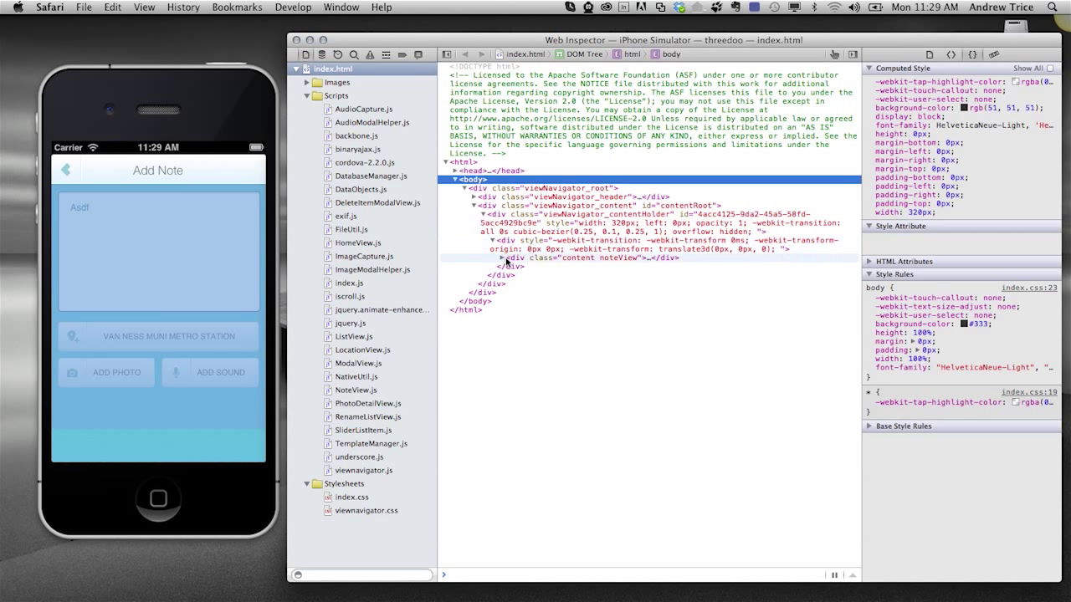
pyautogui.click(505, 258)
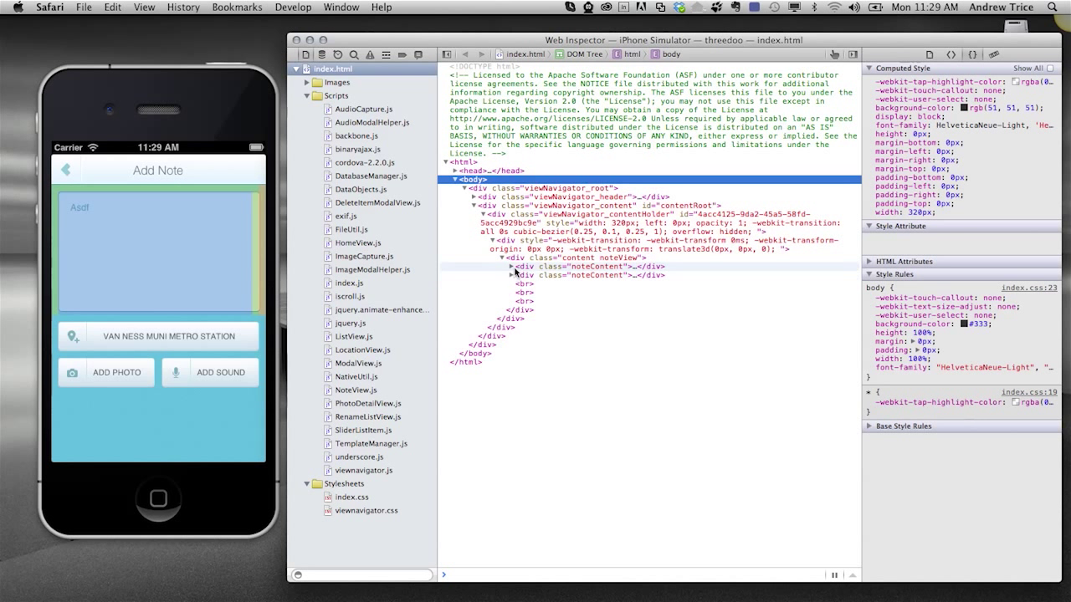
pyautogui.click(511, 274)
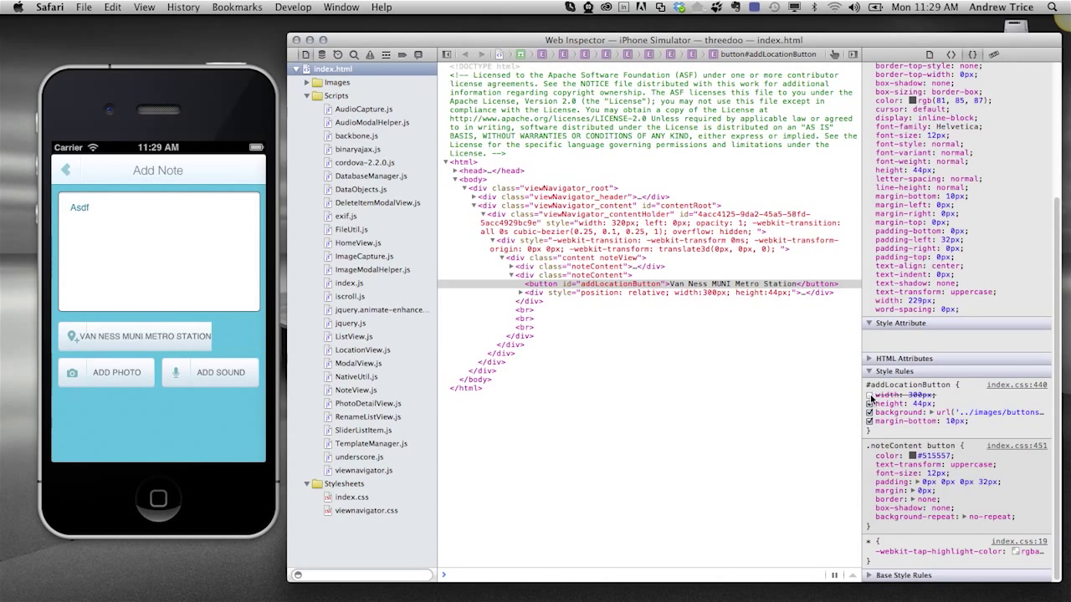
# Step: Toggle addLocationButton's width: 300px rule off and on, then tap the location button
pyautogui.click(868, 395)
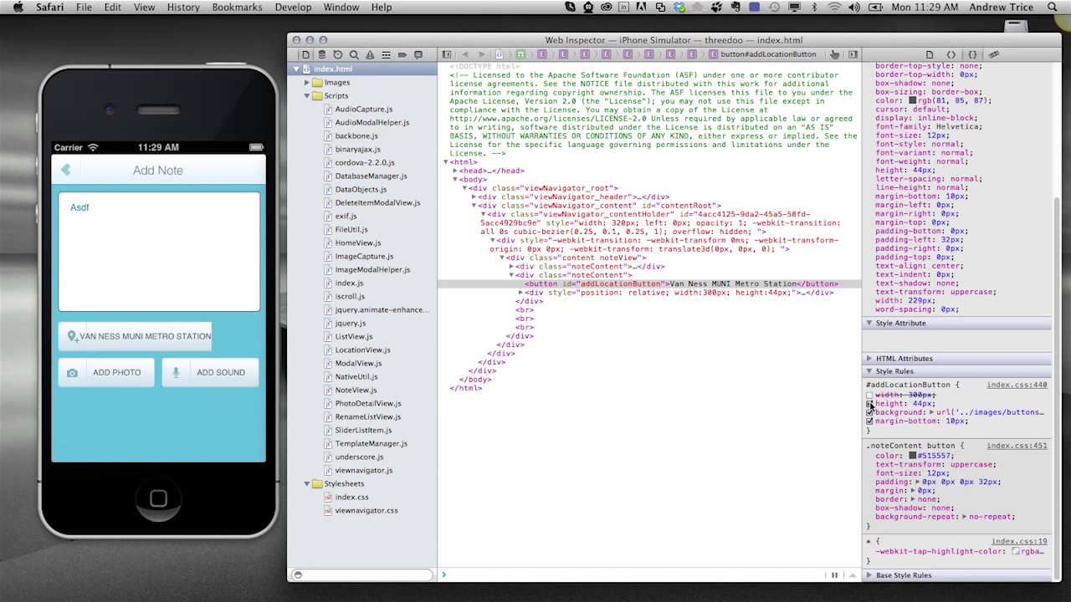
pyautogui.click(870, 404)
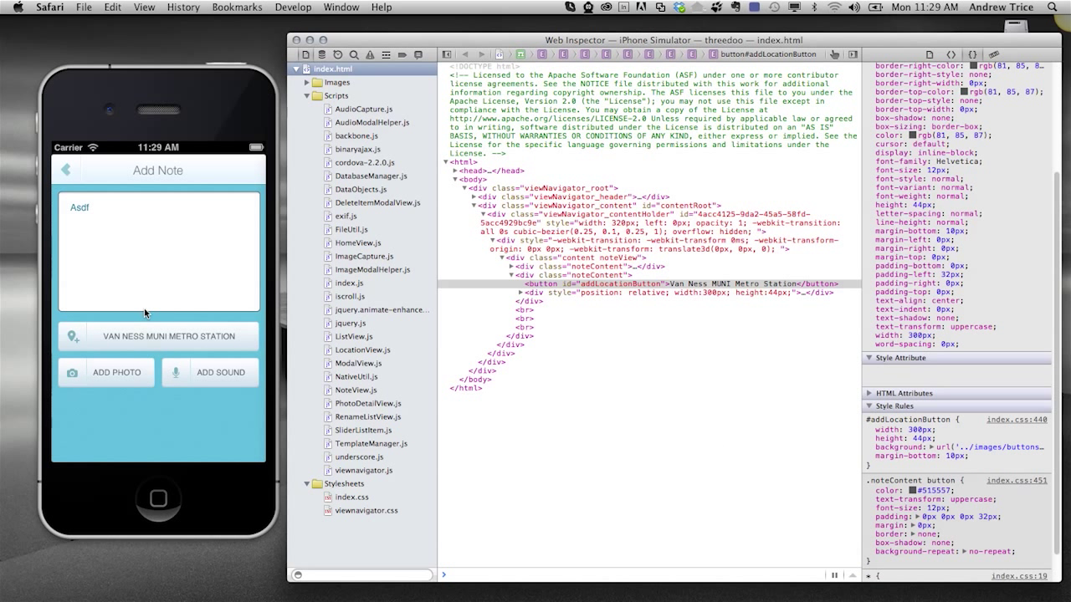
pyautogui.click(167, 335)
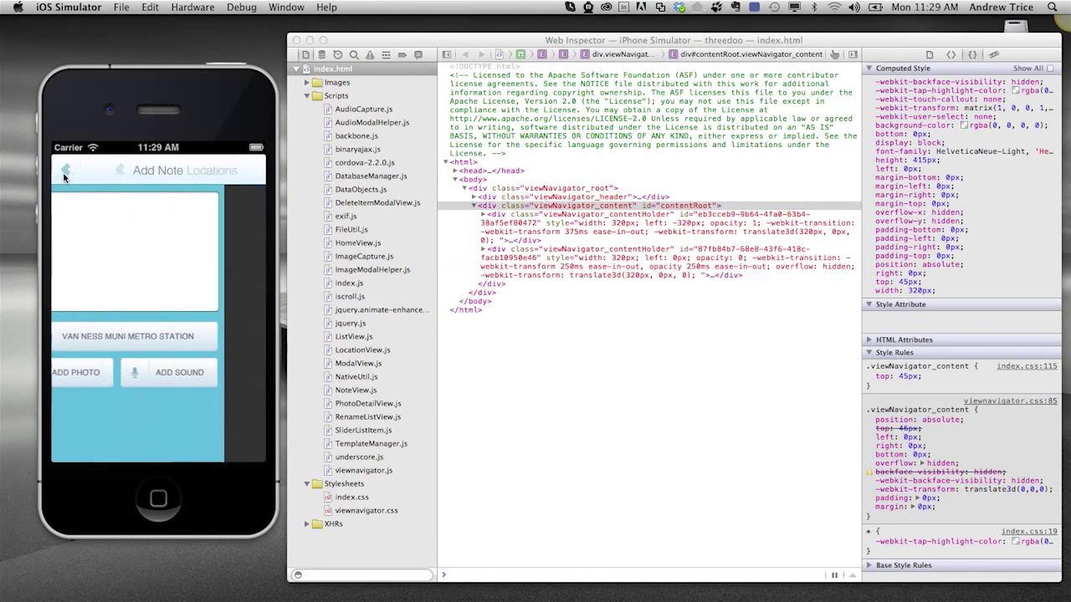
# Step: Tap into the Locations view showing Van Ness MUNI Metro Station's map and address
pyautogui.click(134, 336)
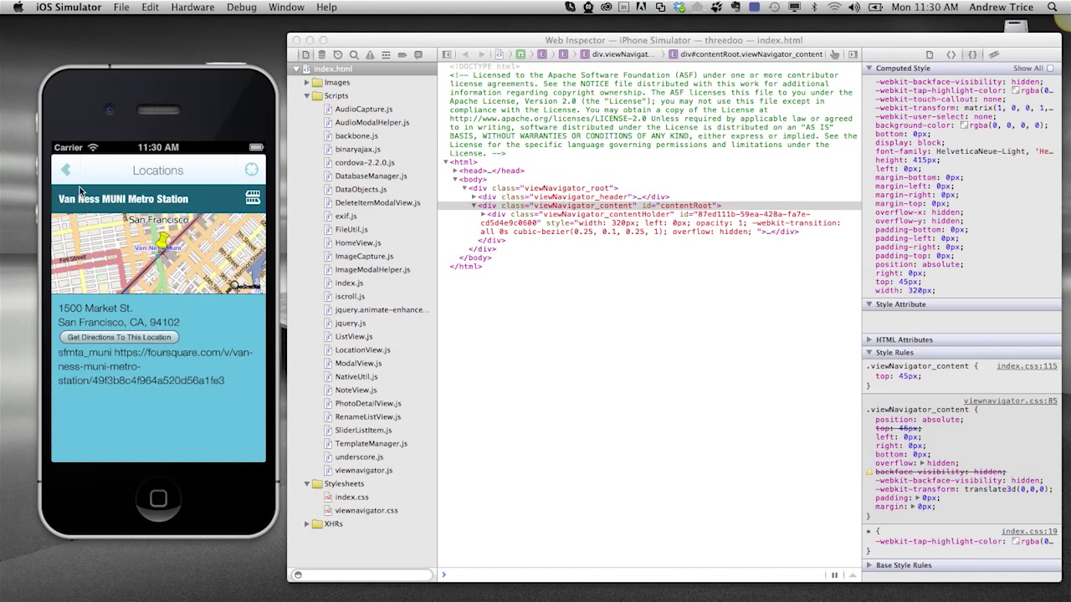
pyautogui.moveTo(71, 175)
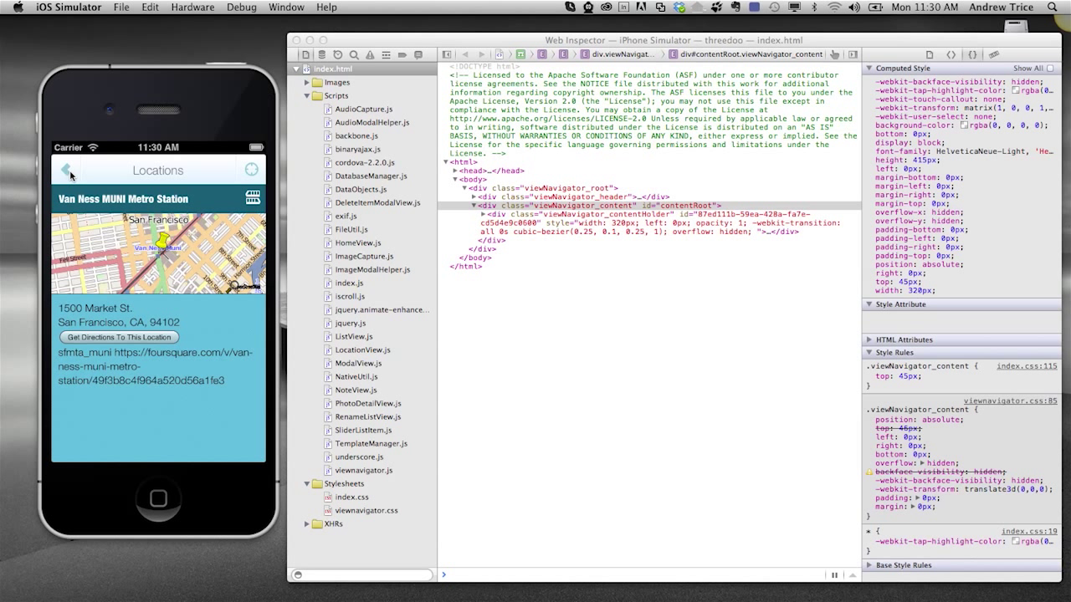
pyautogui.moveTo(136, 184)
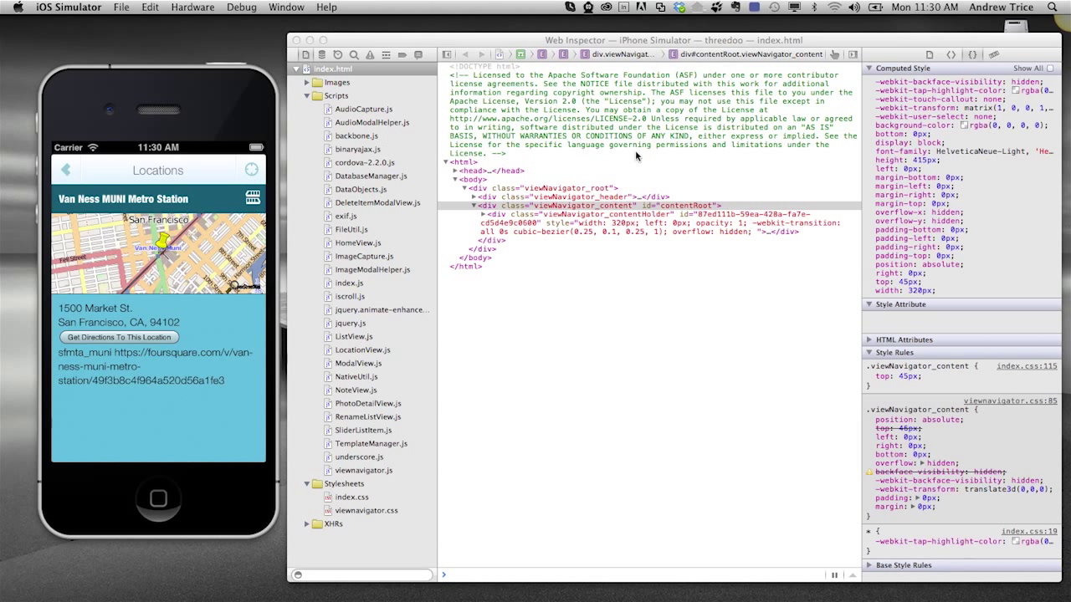
pyautogui.moveTo(475, 201)
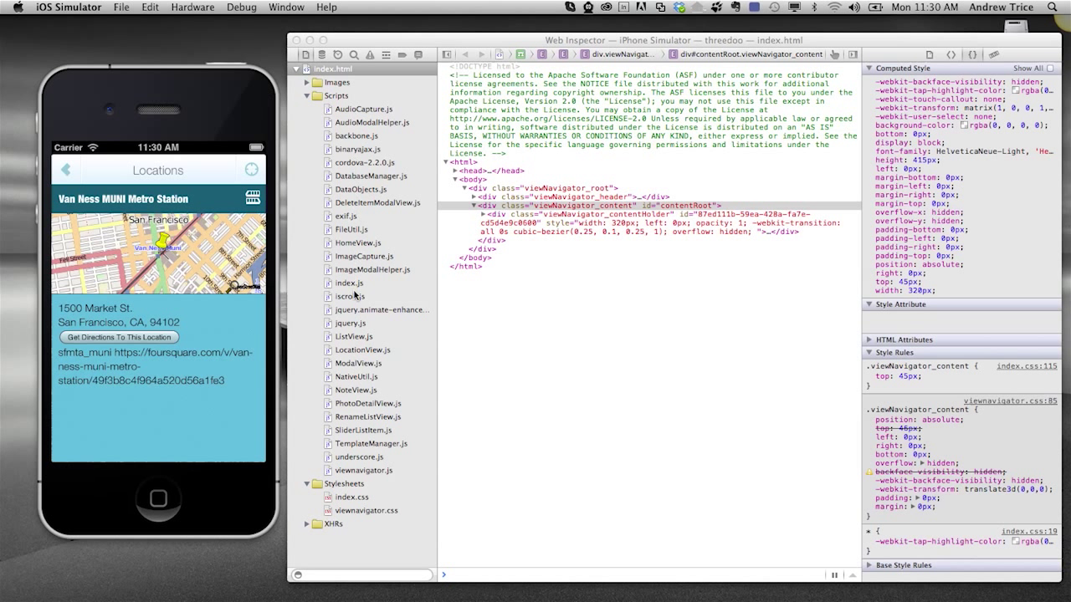
pyautogui.moveTo(351, 358)
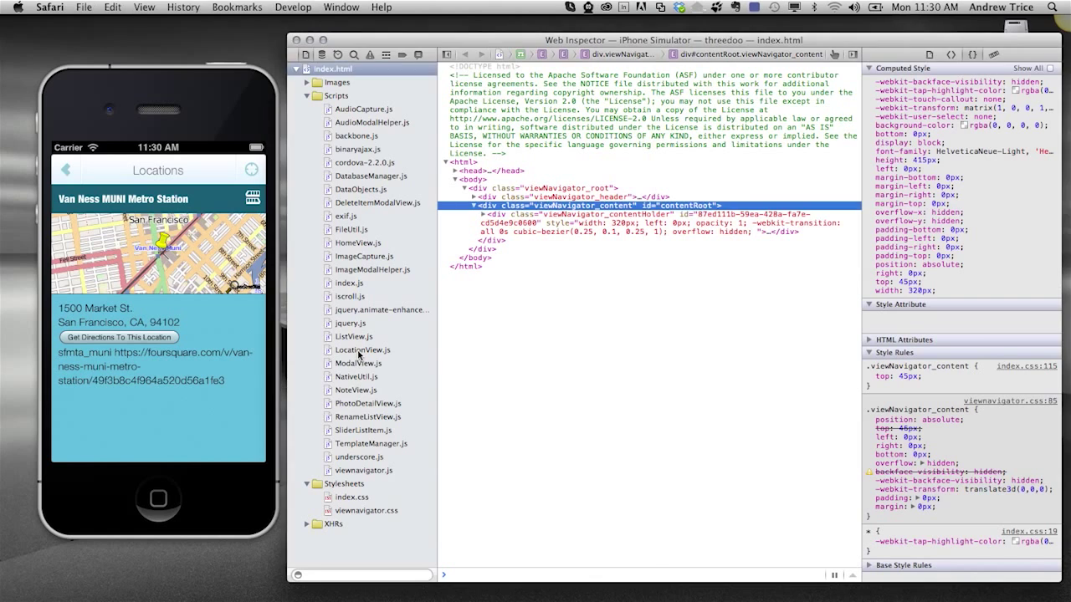
# Step: Open LocationView.js from the Scripts list and scroll down toward its render function
pyautogui.click(362, 350)
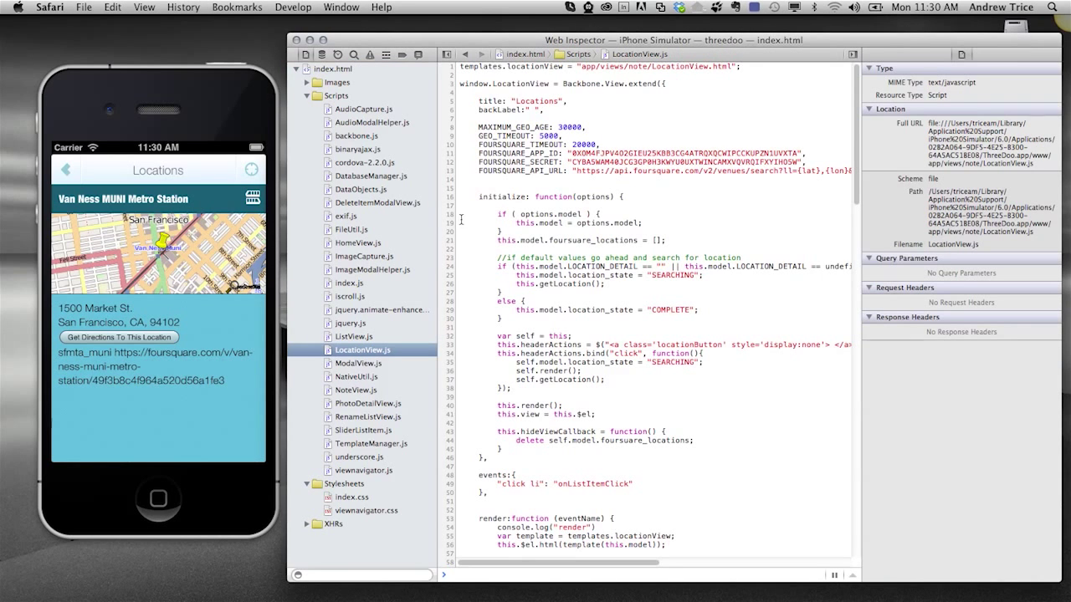
pyautogui.scroll(-3)
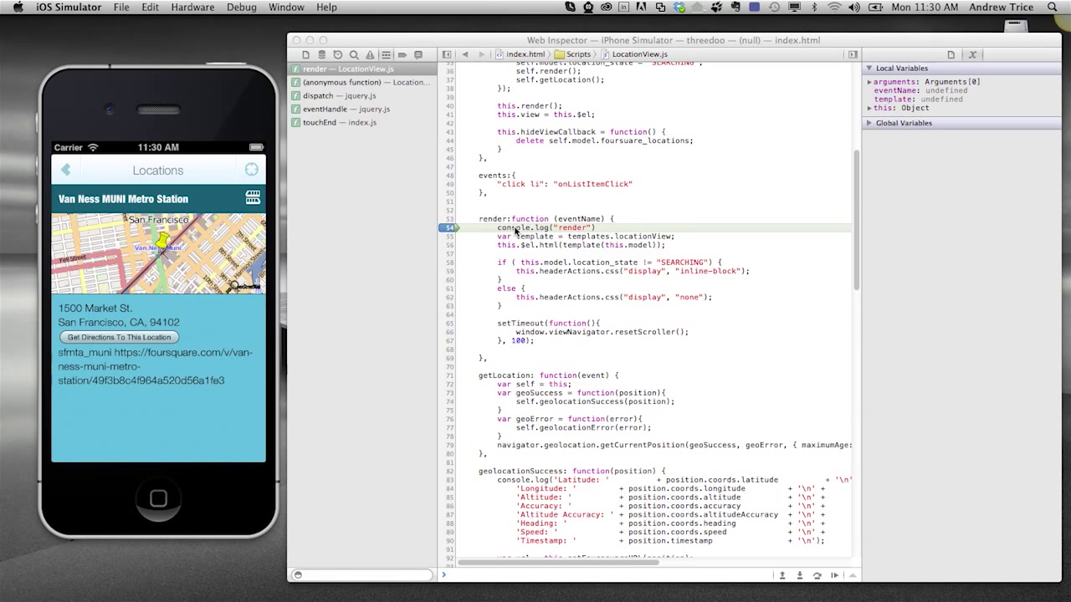
pyautogui.moveTo(571, 266)
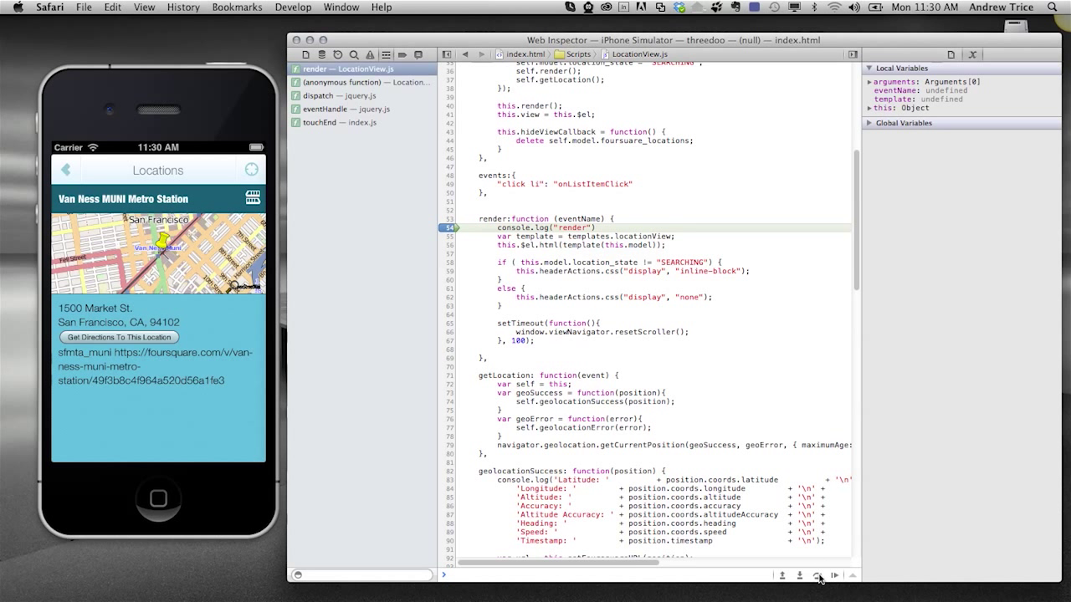
# Step: Step once in render, then expand template, this and this.$el in Local Variables
pyautogui.click(815, 576)
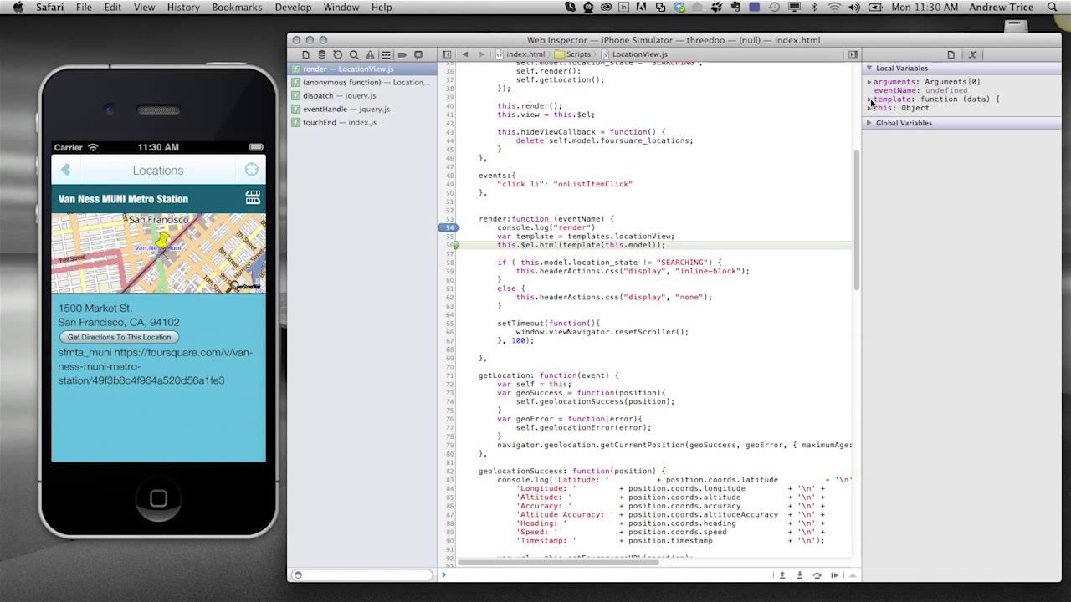
pyautogui.click(871, 81)
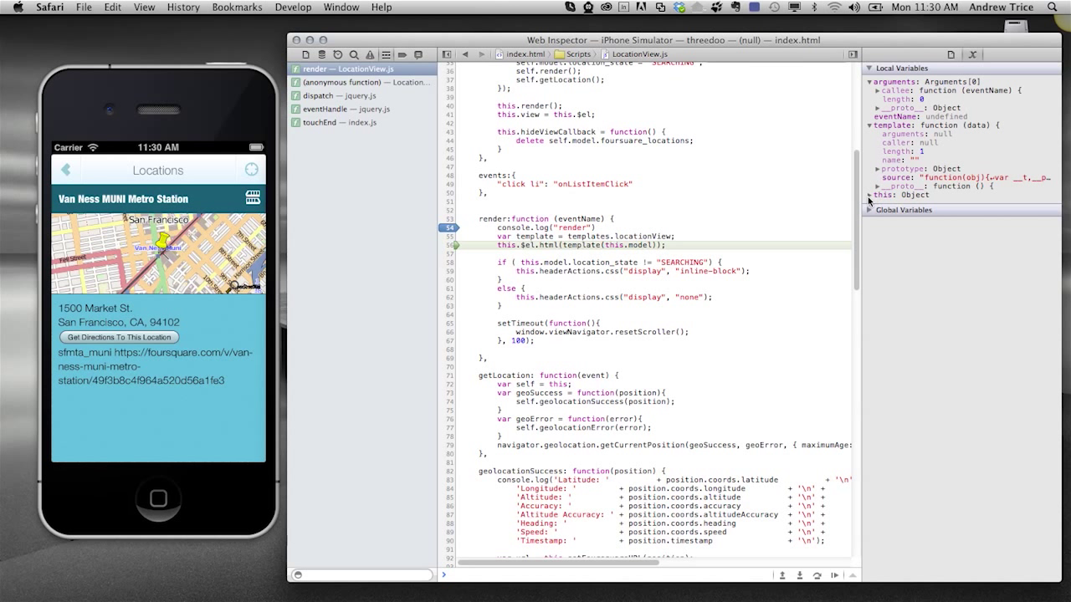
pyautogui.click(870, 195)
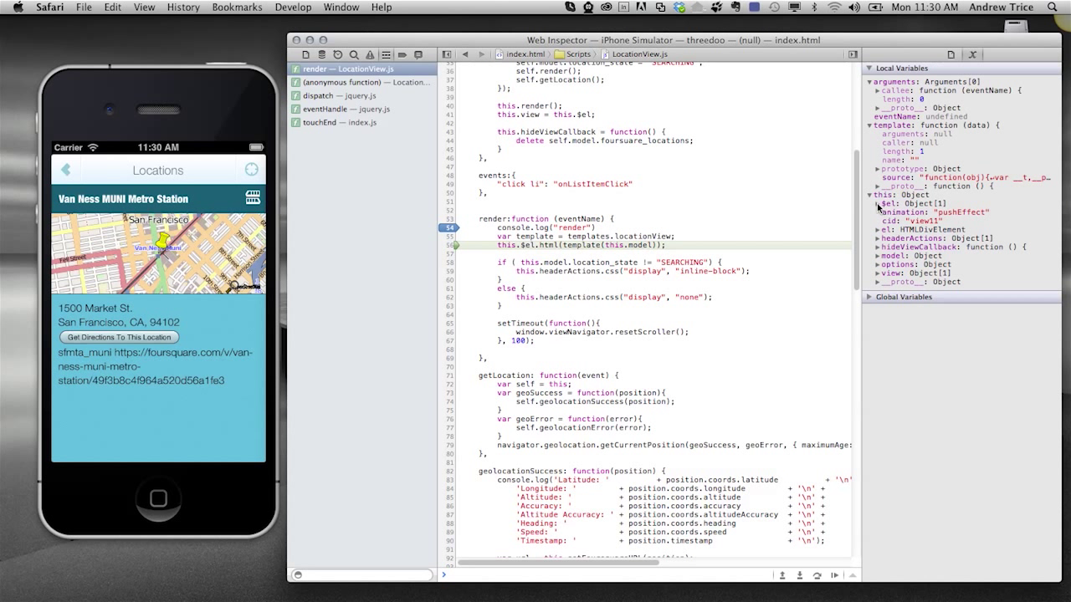
pyautogui.click(871, 203)
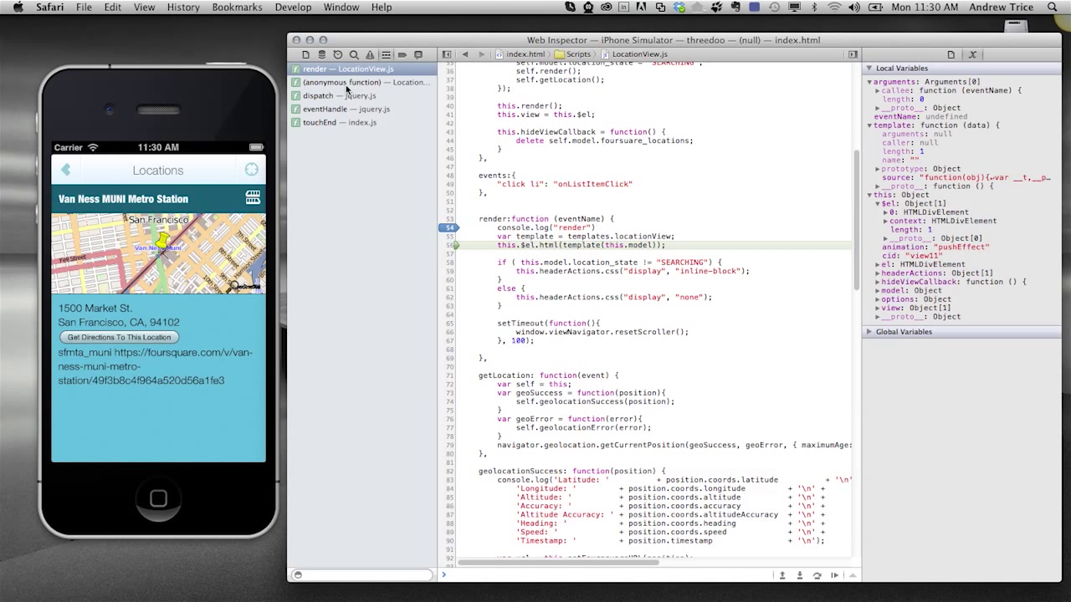
# Step: Browse the dispatch and touchEnd call-stack frames, return to render, and resume execution
pyautogui.click(328, 95)
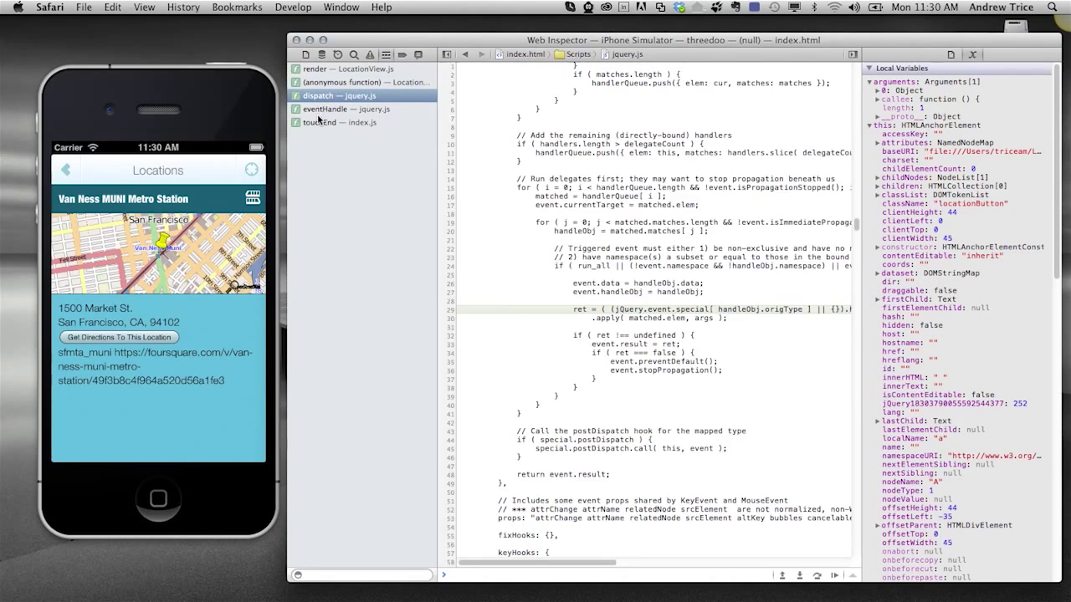
pyautogui.click(339, 122)
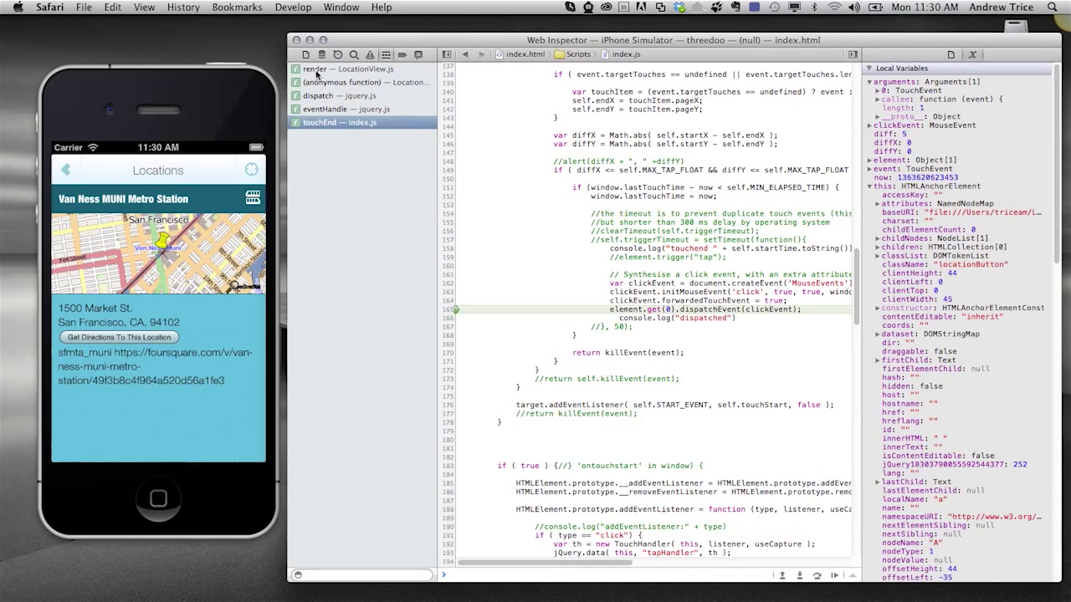
pyautogui.click(343, 69)
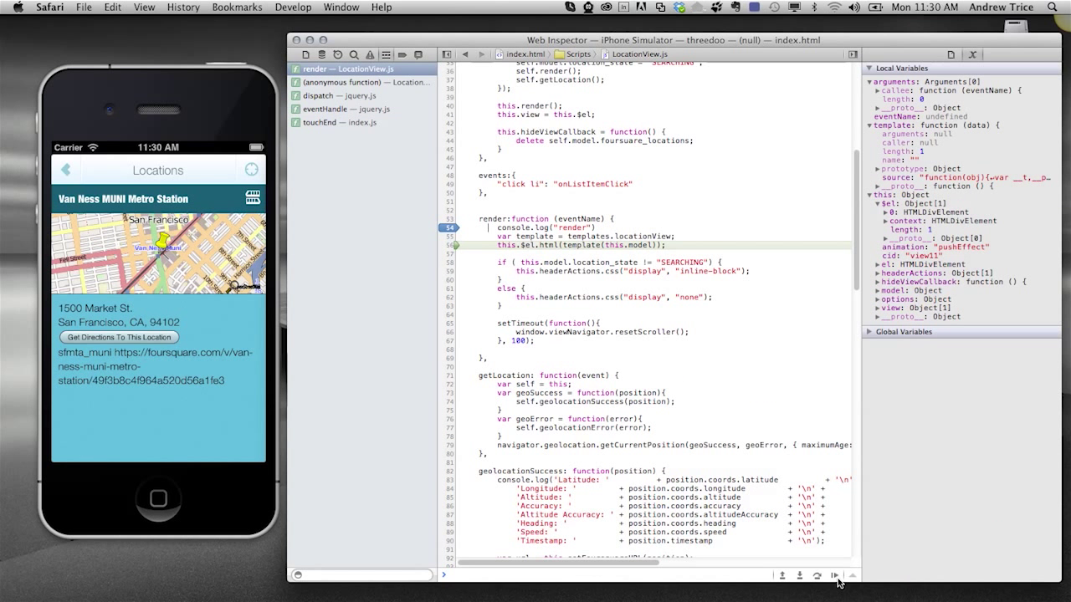
pyautogui.click(834, 575)
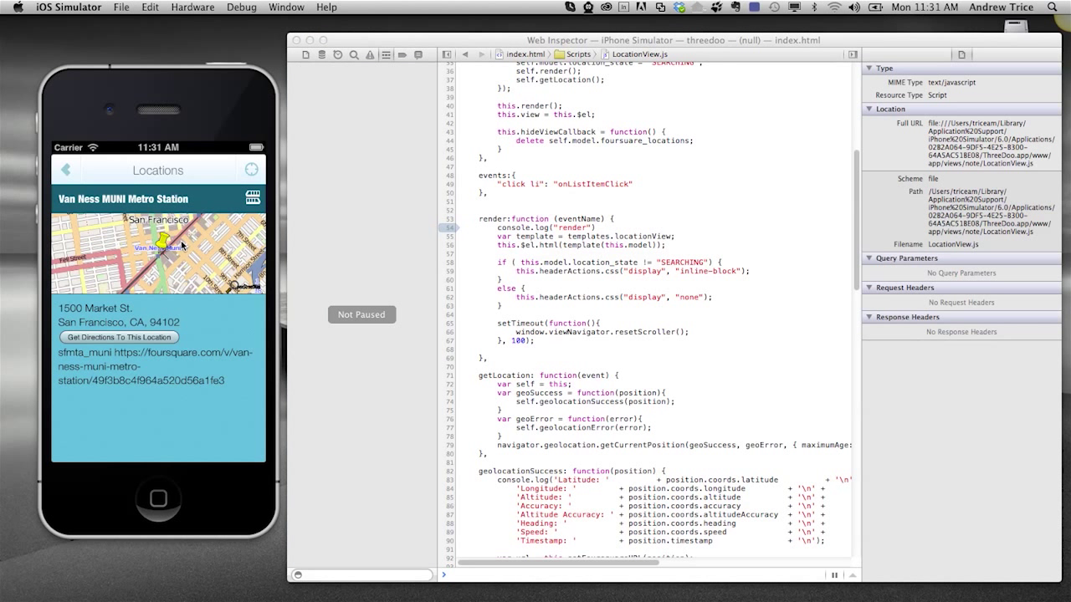
pyautogui.moveTo(533, 241)
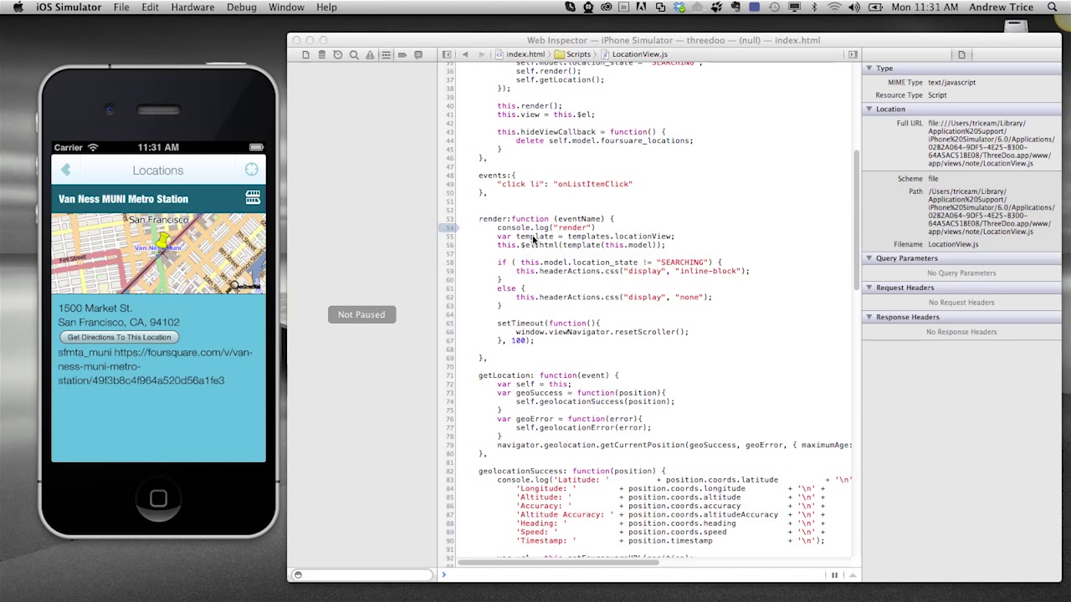
pyautogui.moveTo(534, 228)
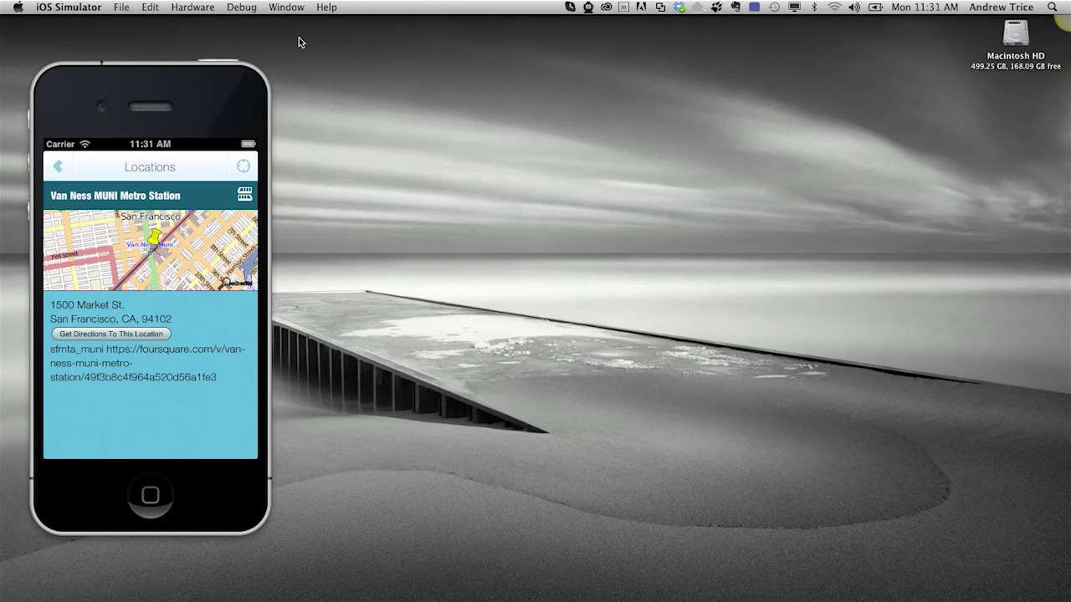
pyautogui.moveTo(512, 382)
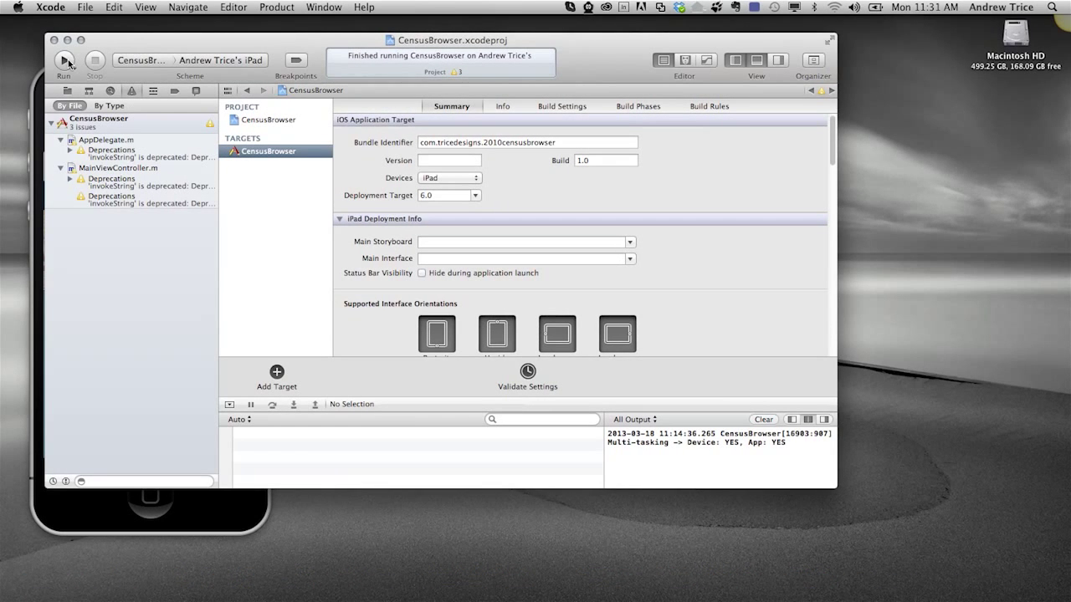
# Step: Run the CensusBrowser project from Xcode on the connected iPad
pyautogui.click(64, 59)
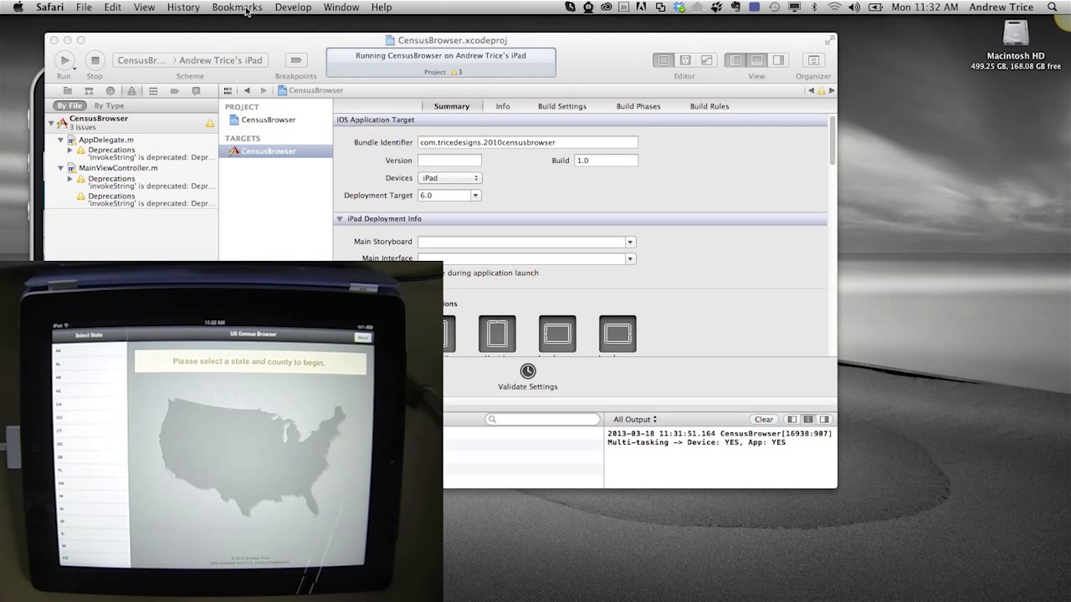
# Step: Open Safari's Develop menu to reach the iPad's CensusBrowser index.html
pyautogui.click(292, 6)
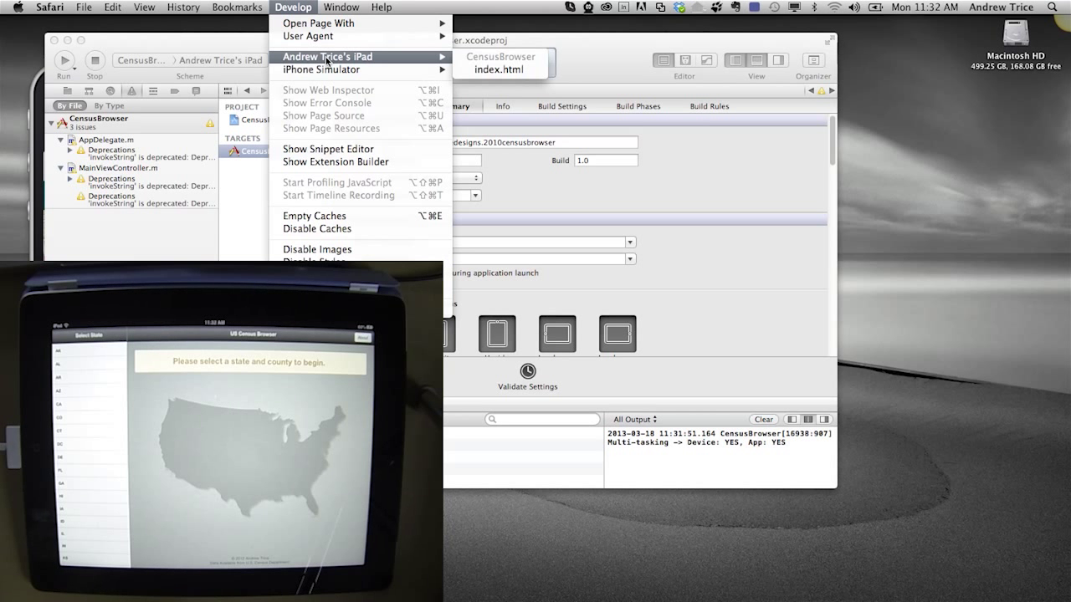
pyautogui.moveTo(339, 61)
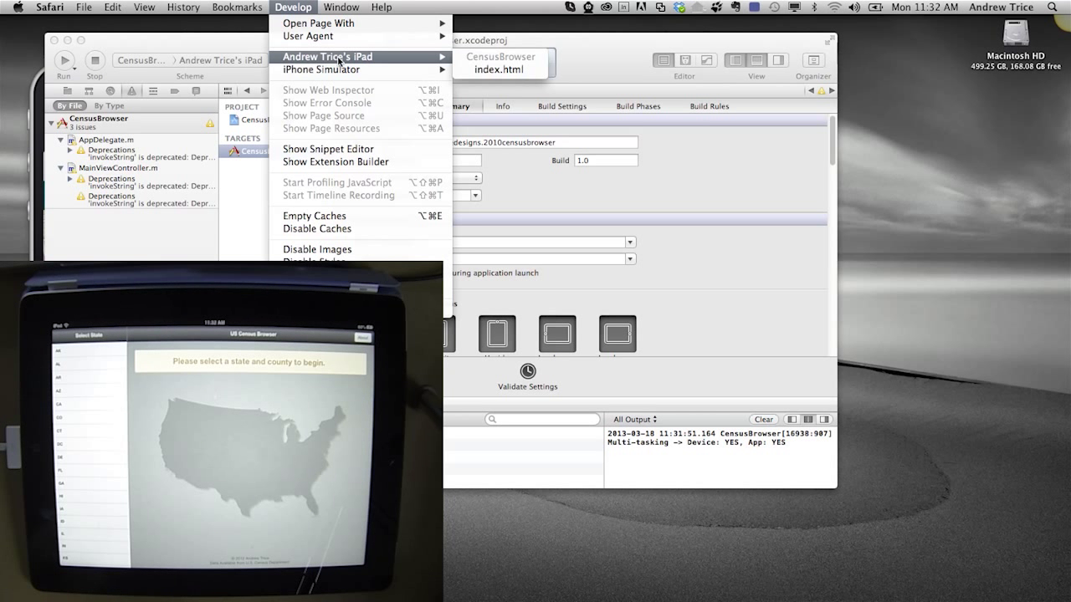
pyautogui.moveTo(499, 70)
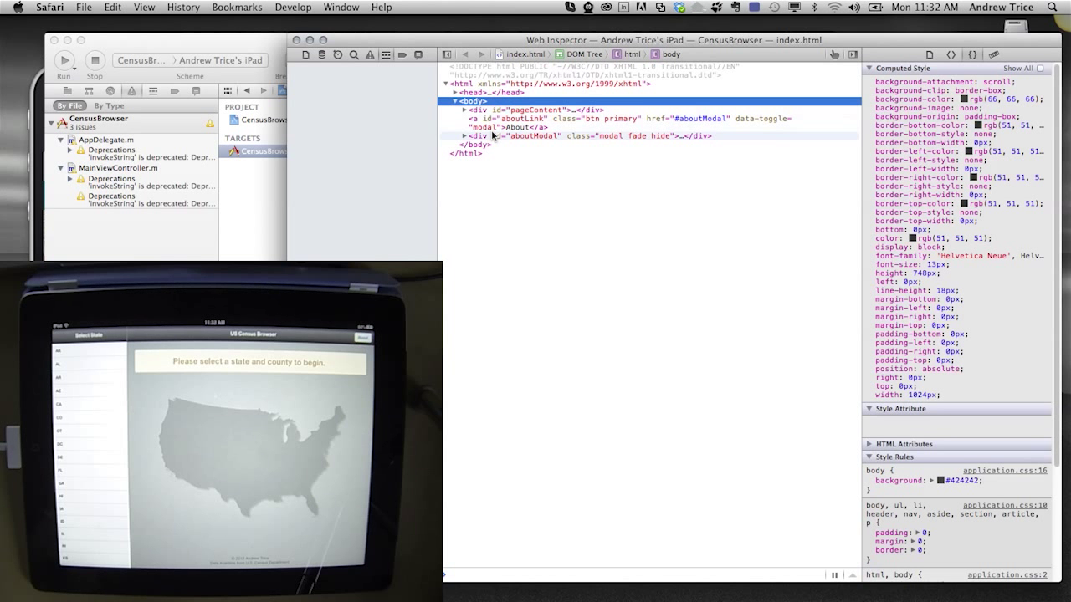
# Step: Show resources, expand pageContent, splitViewNavigator_root and sidebar nodes, then open application.js
pyautogui.click(302, 68)
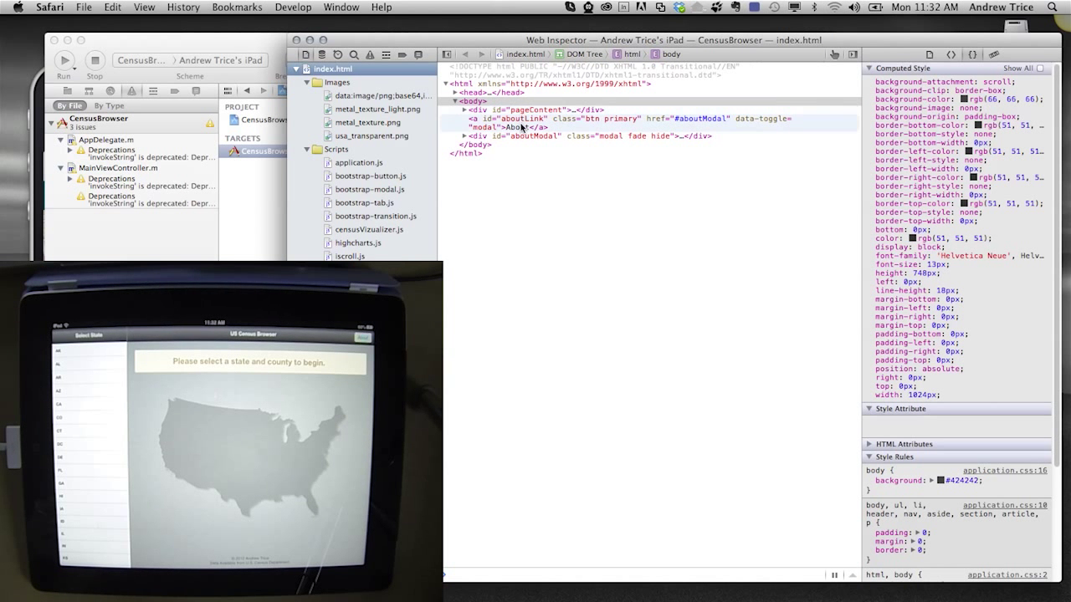
pyautogui.click(464, 110)
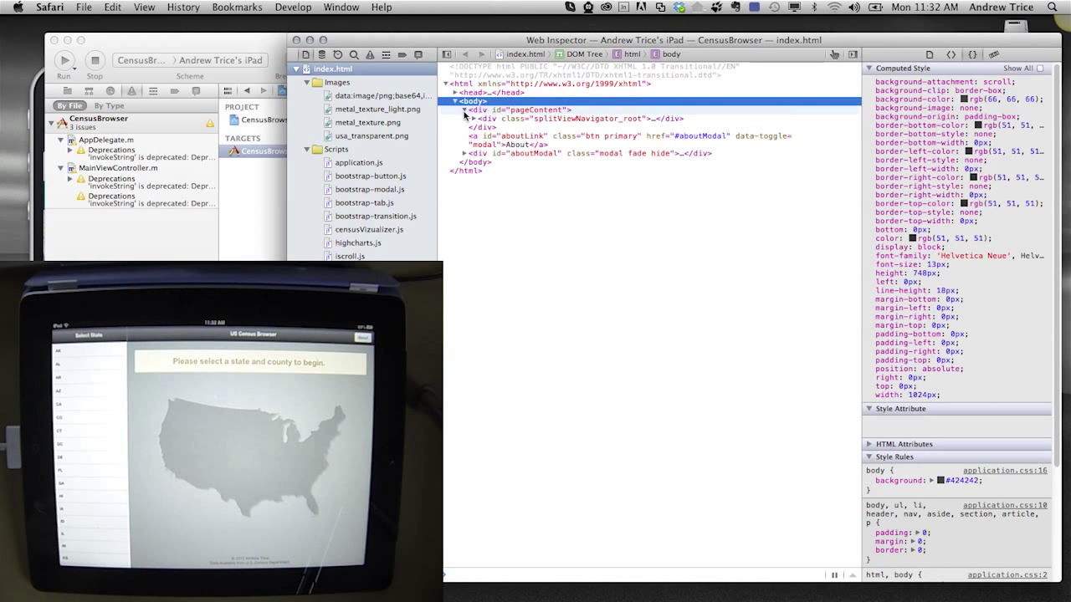
pyautogui.click(473, 118)
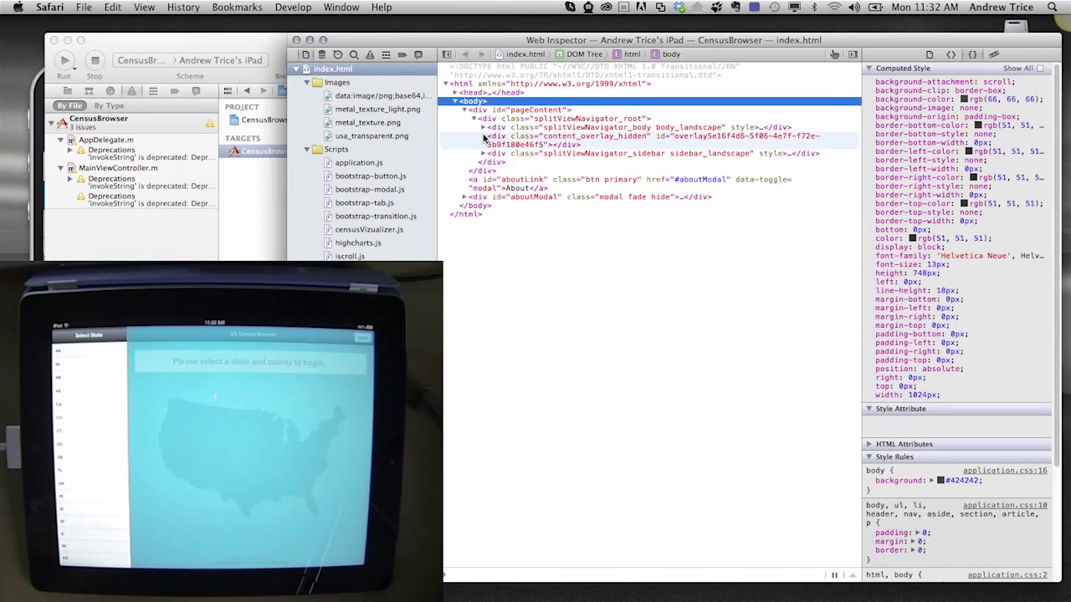
pyautogui.click(483, 136)
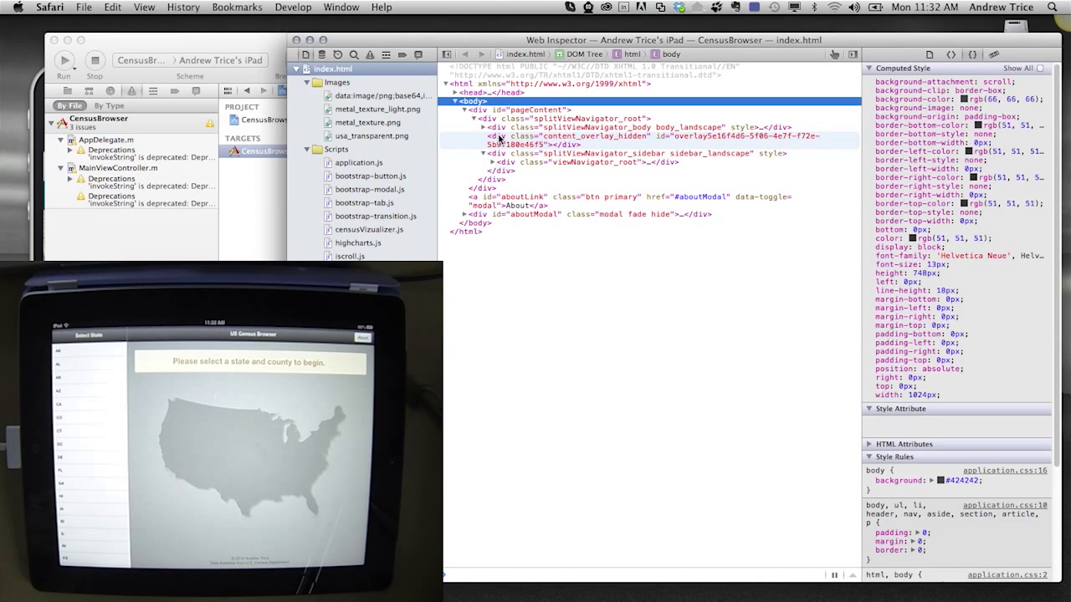
pyautogui.click(359, 162)
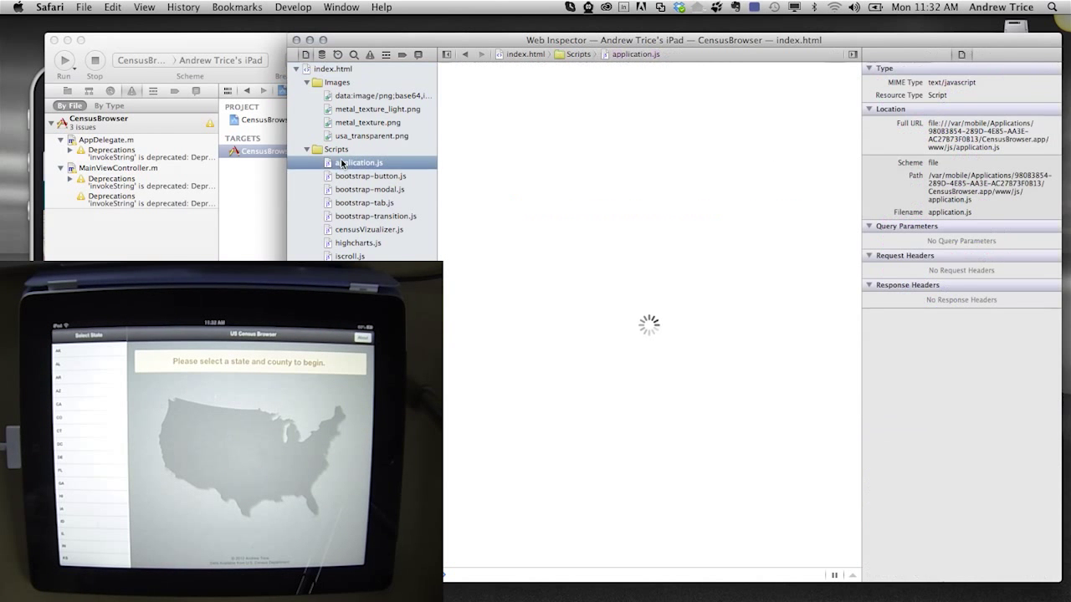
# Step: Focus the application.js source and scroll down toward getStateCounties
pyautogui.click(358, 163)
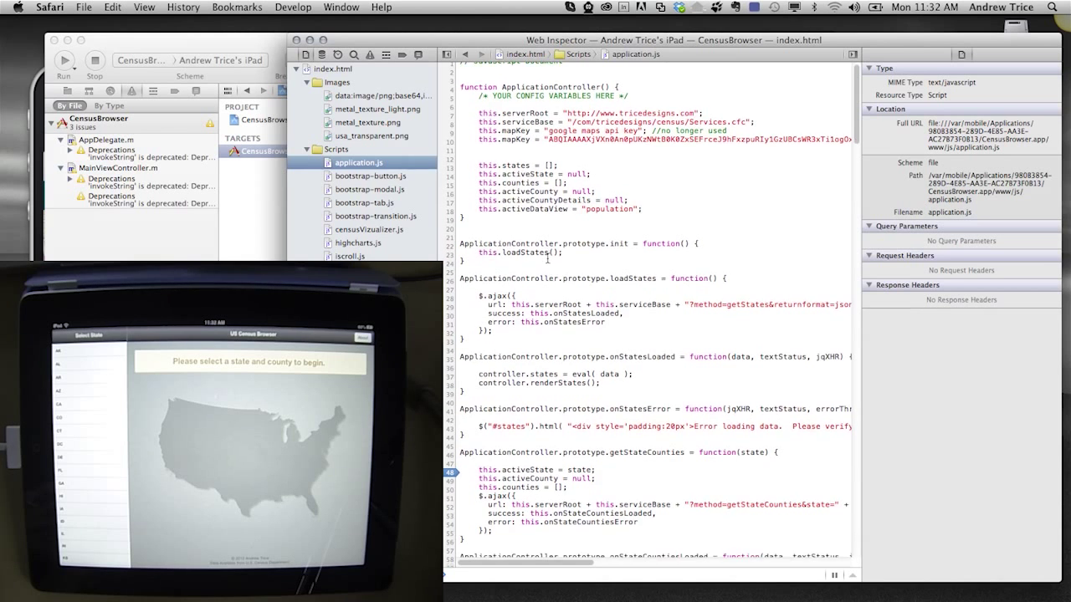
pyautogui.scroll(-3)
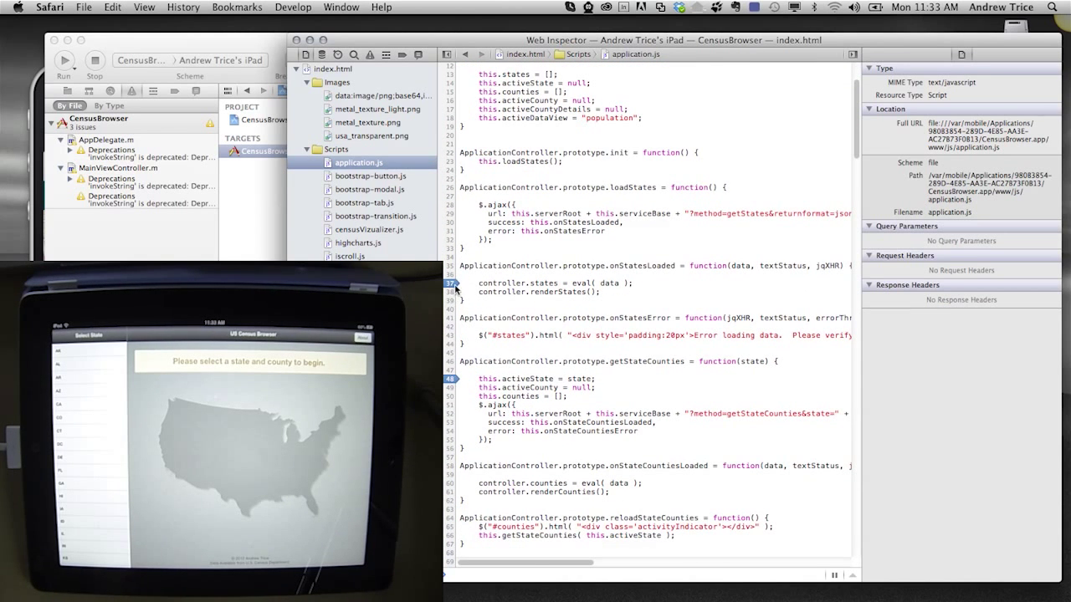
pyautogui.scroll(-3)
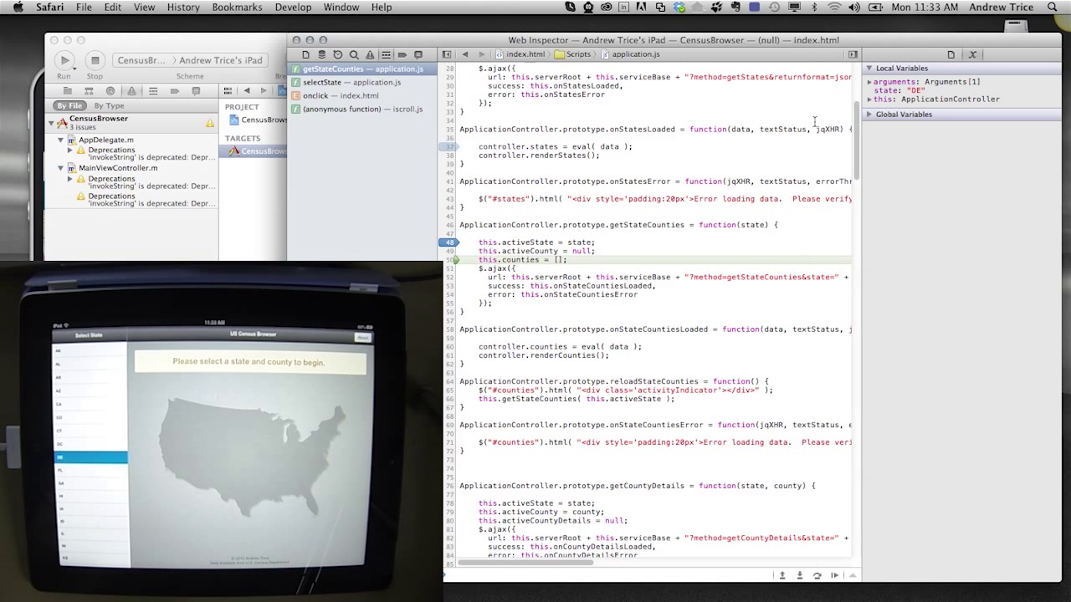
# Step: Inspect 'this' and other call-stack frames, return to getStateCounties, then resume so Delaware's counties load
pyautogui.click(871, 98)
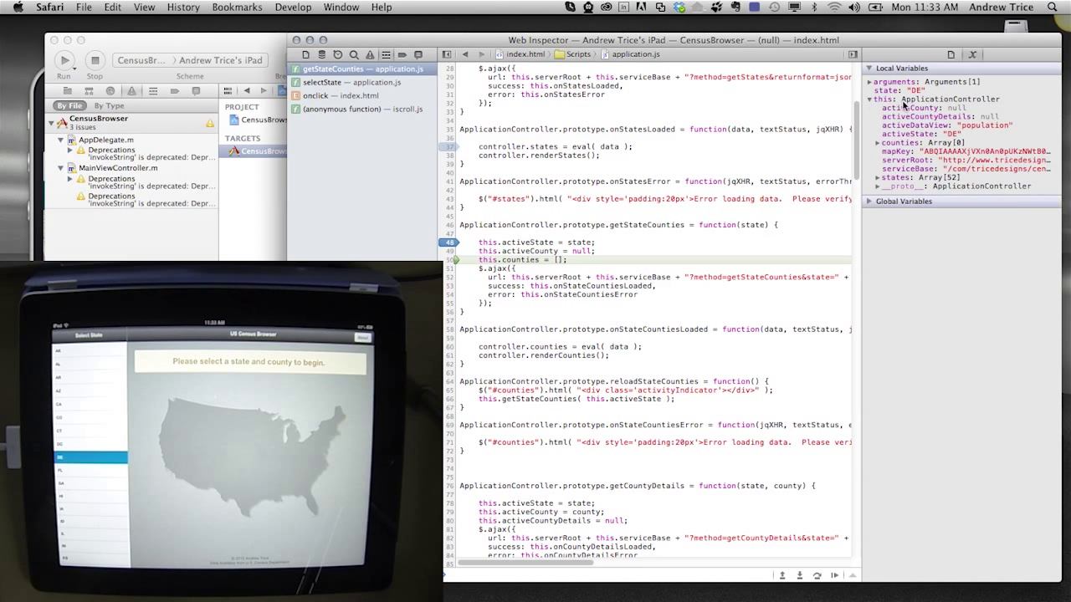
pyautogui.moveTo(899, 107)
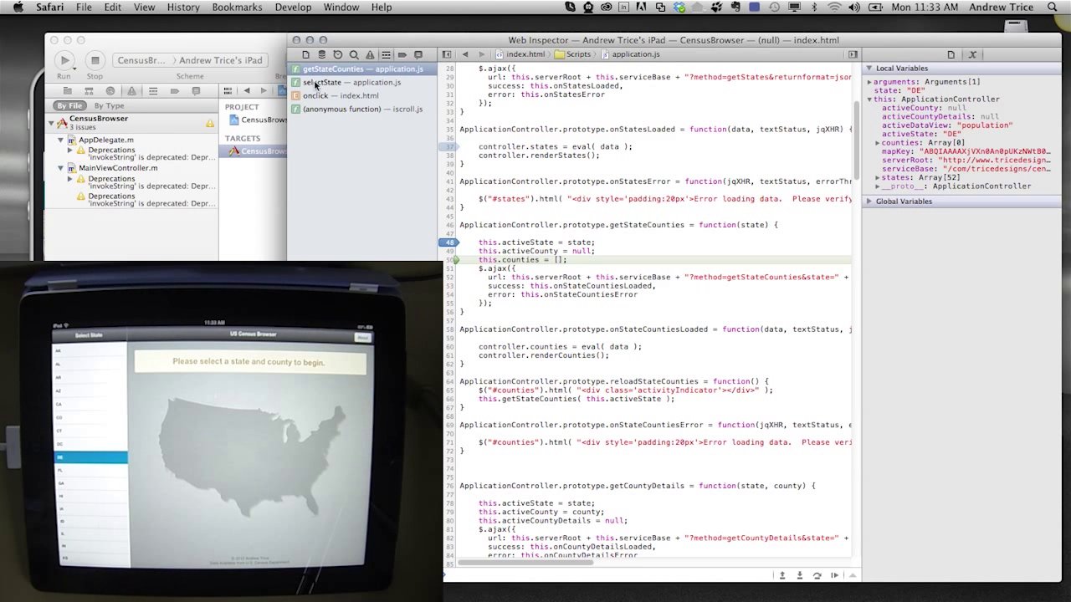
pyautogui.click(360, 108)
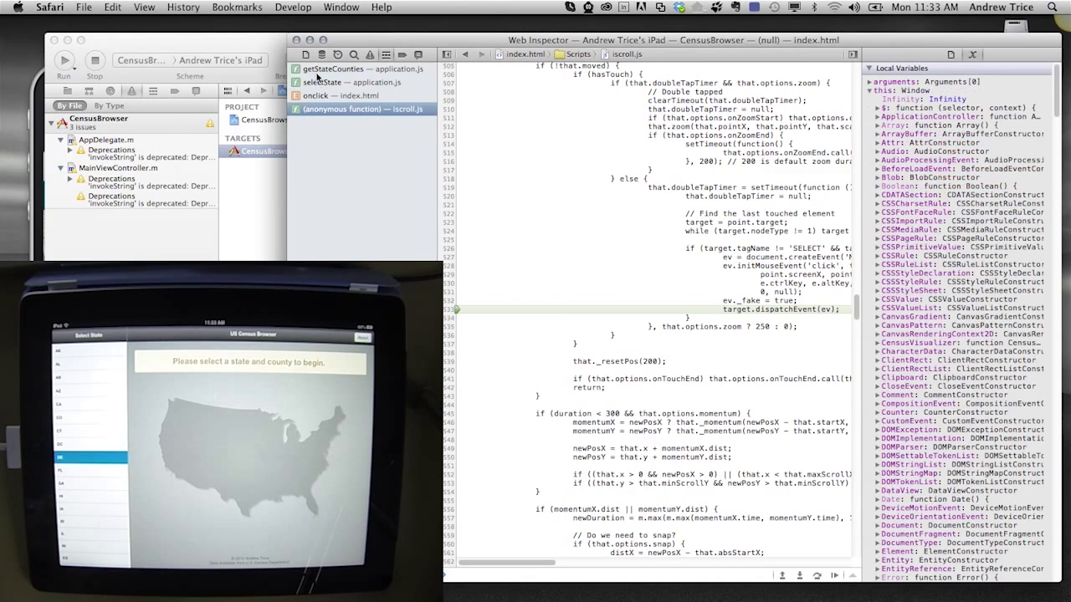
pyautogui.click(359, 68)
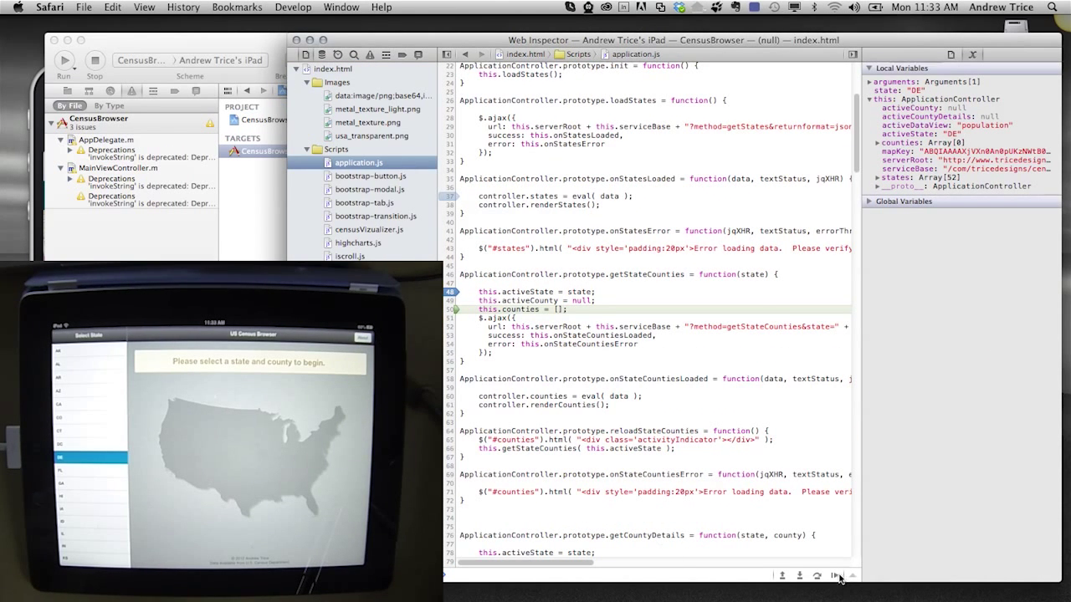
pyautogui.click(834, 576)
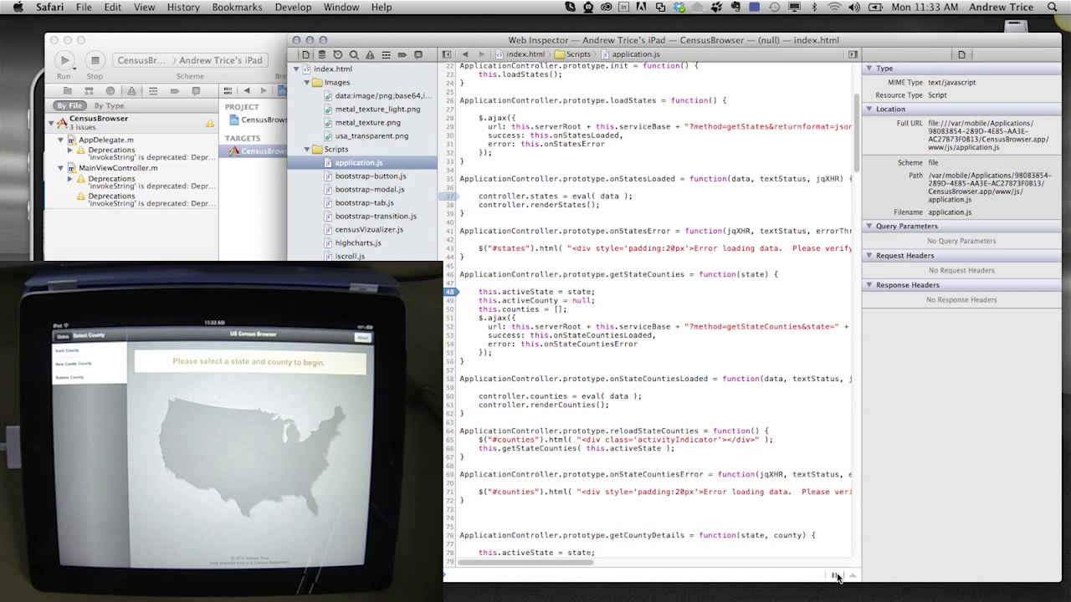